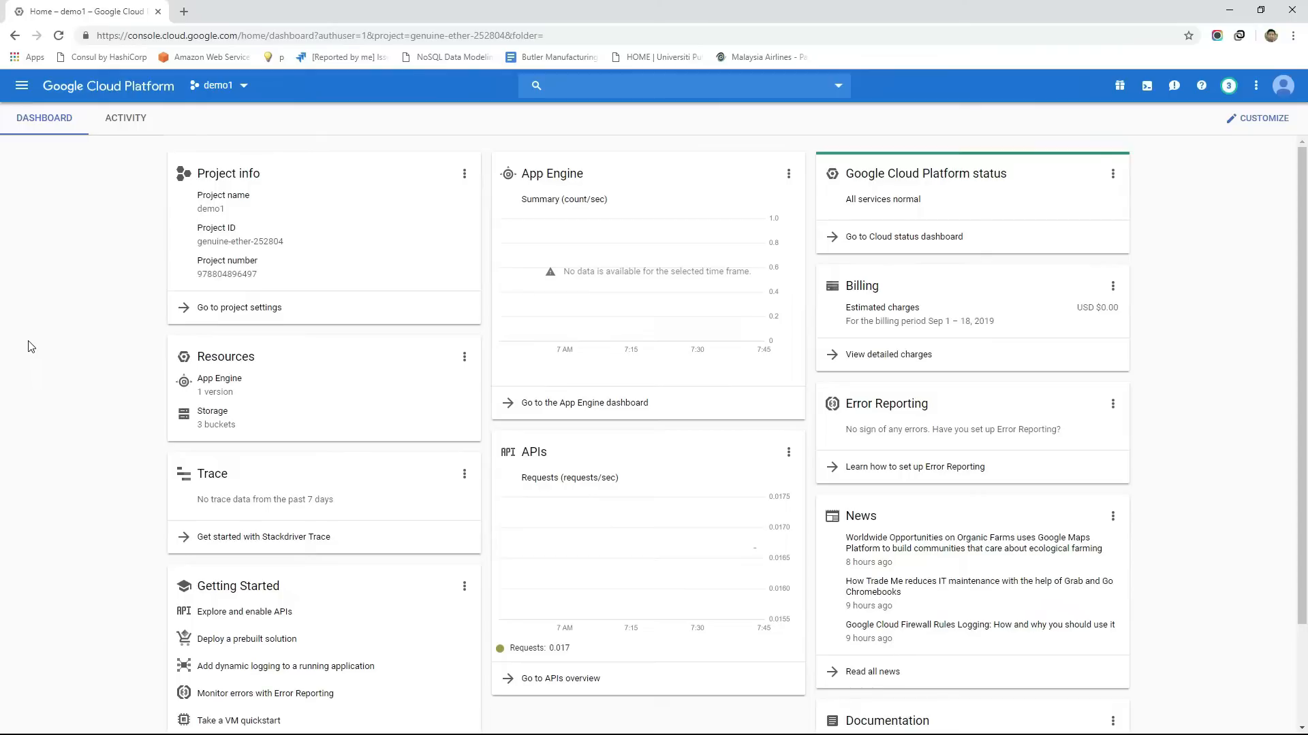
mouse_move(226, 127)
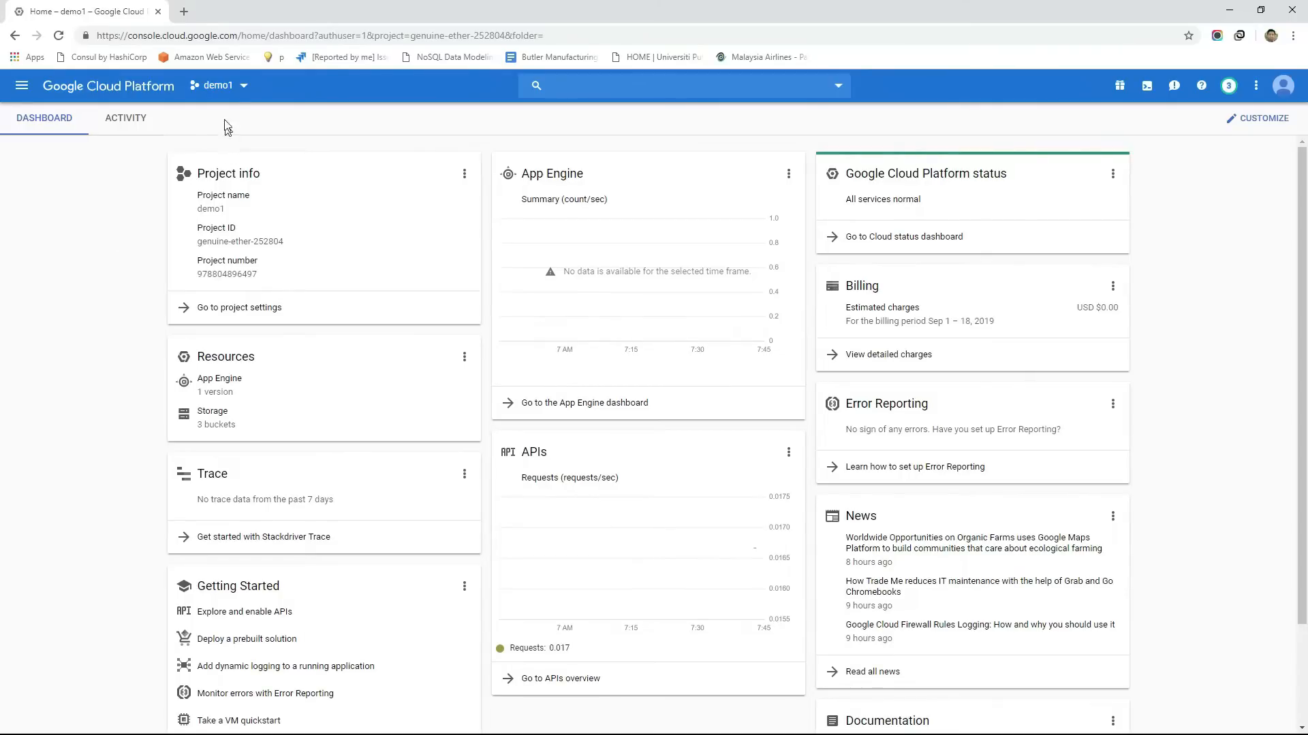
Check the available projects without switching from demo1, then browse the products menu.
left_click(219, 85)
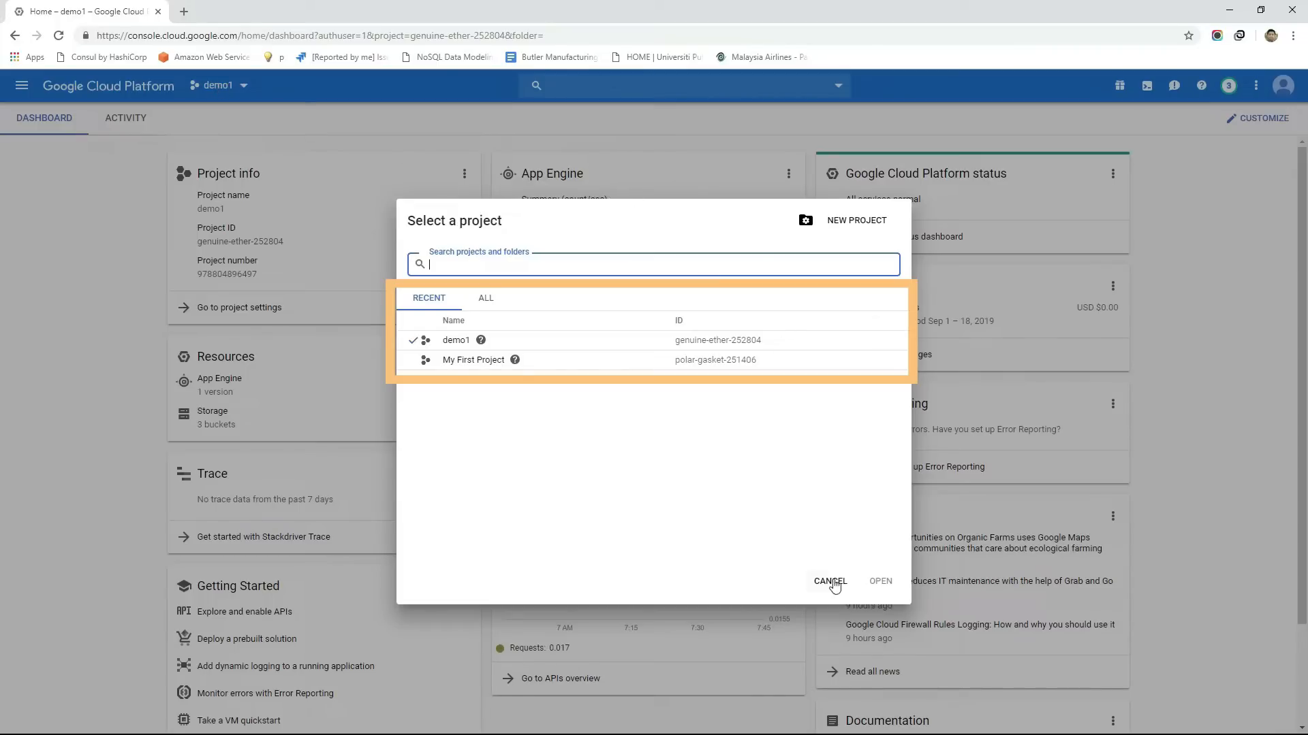
left_click(829, 581)
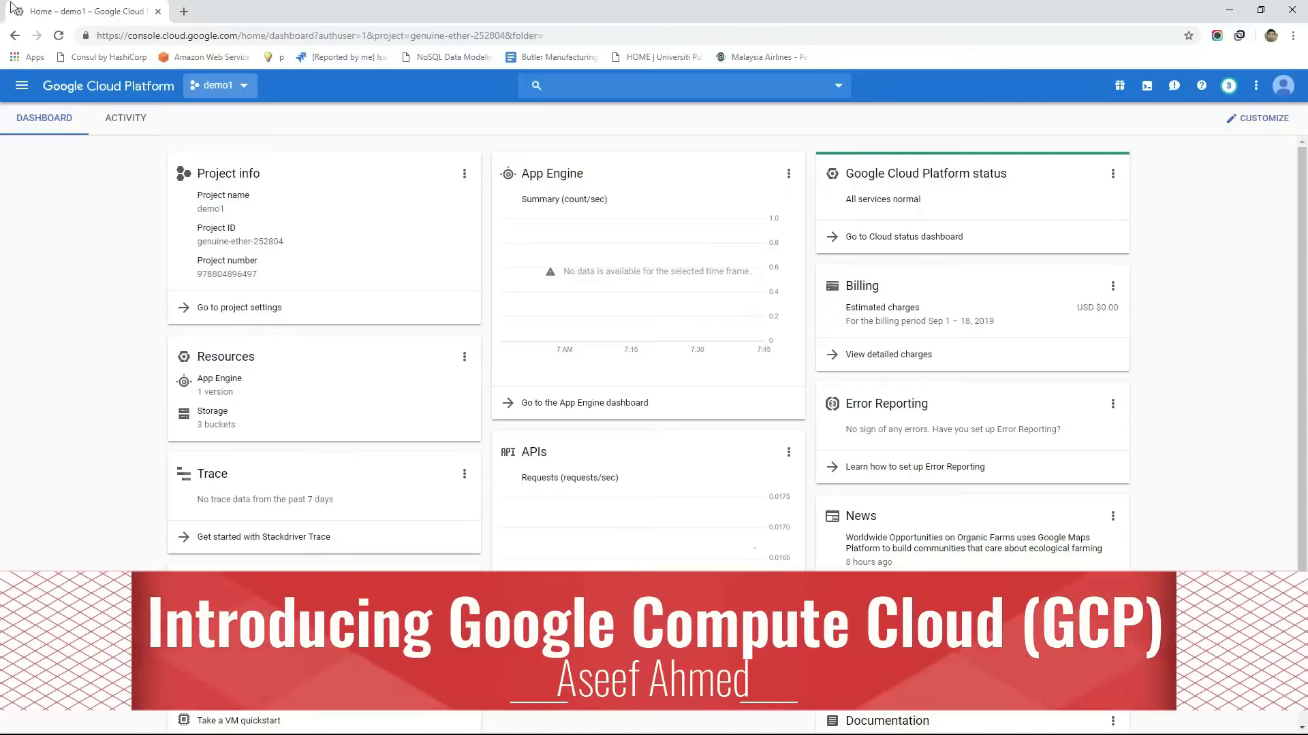
left_click(21, 85)
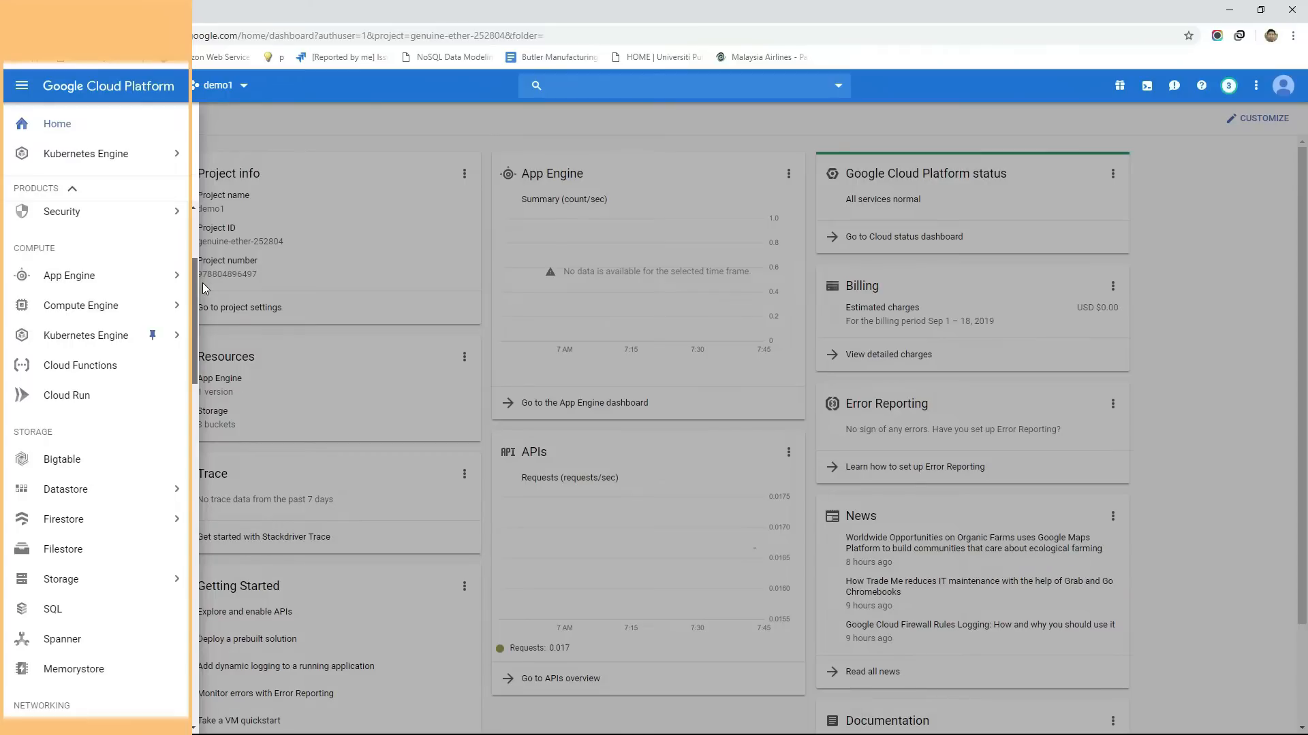
scroll("down", 3)
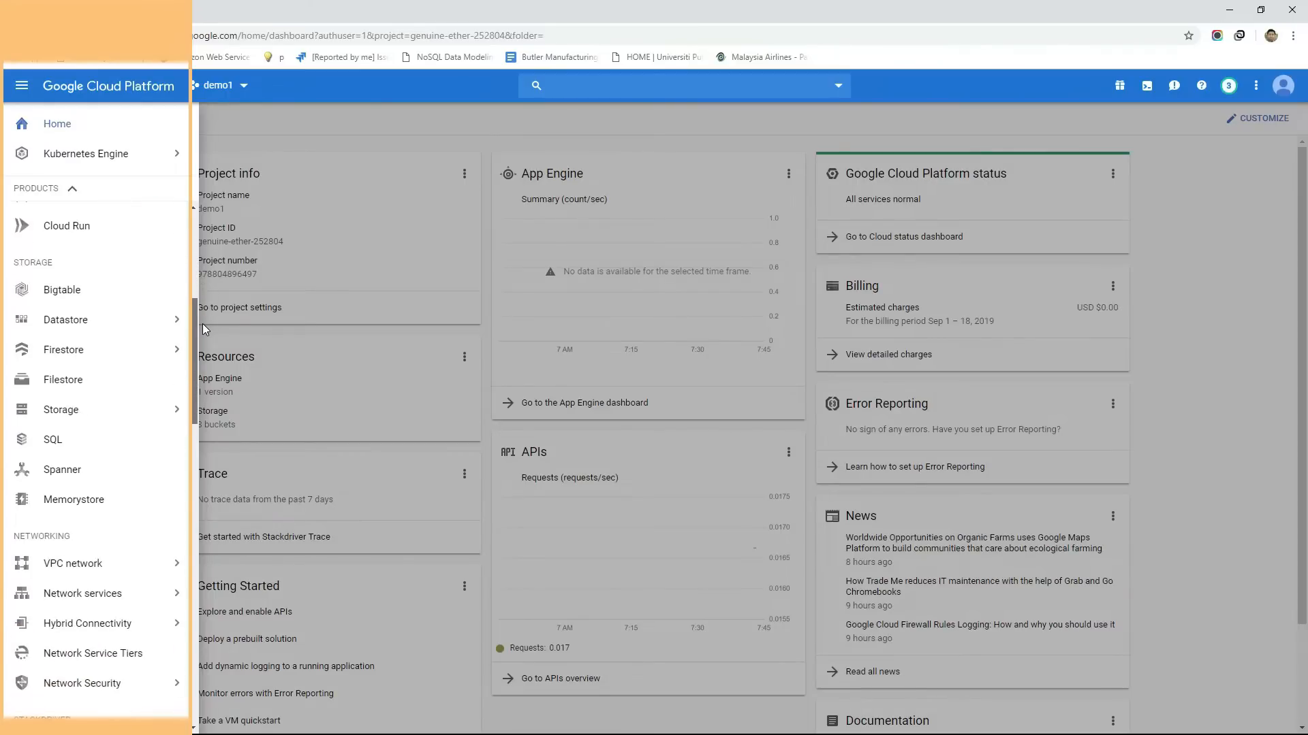
scroll("down", 3)
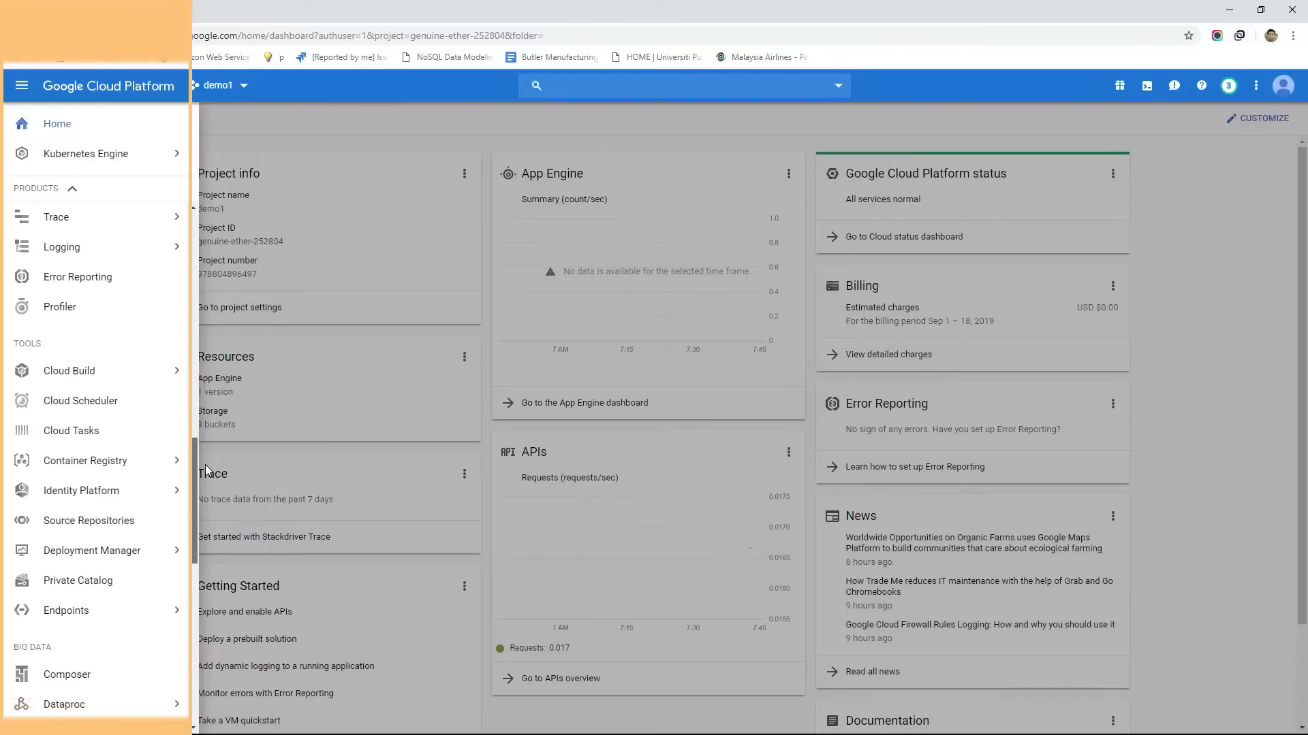
scroll("down", 3)
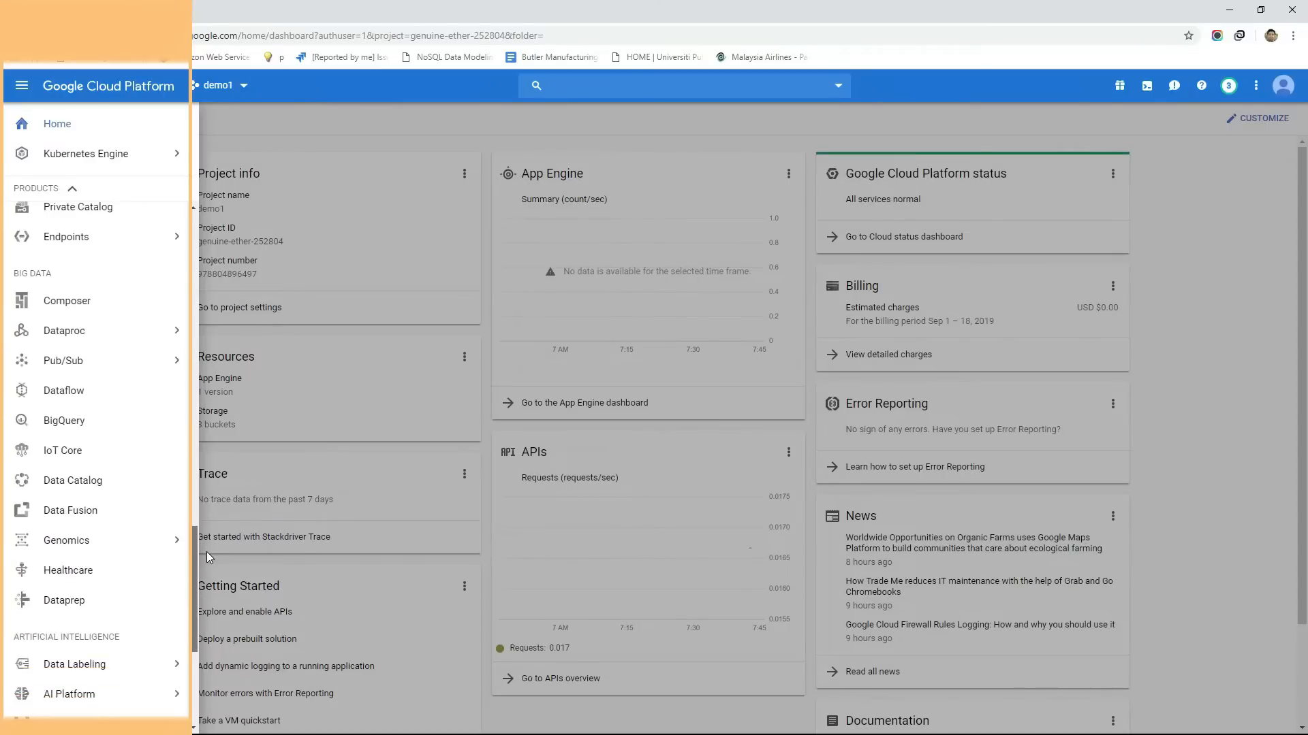
Browse further product sections covering compute, storage, big data and AI services.
left_click(81, 450)
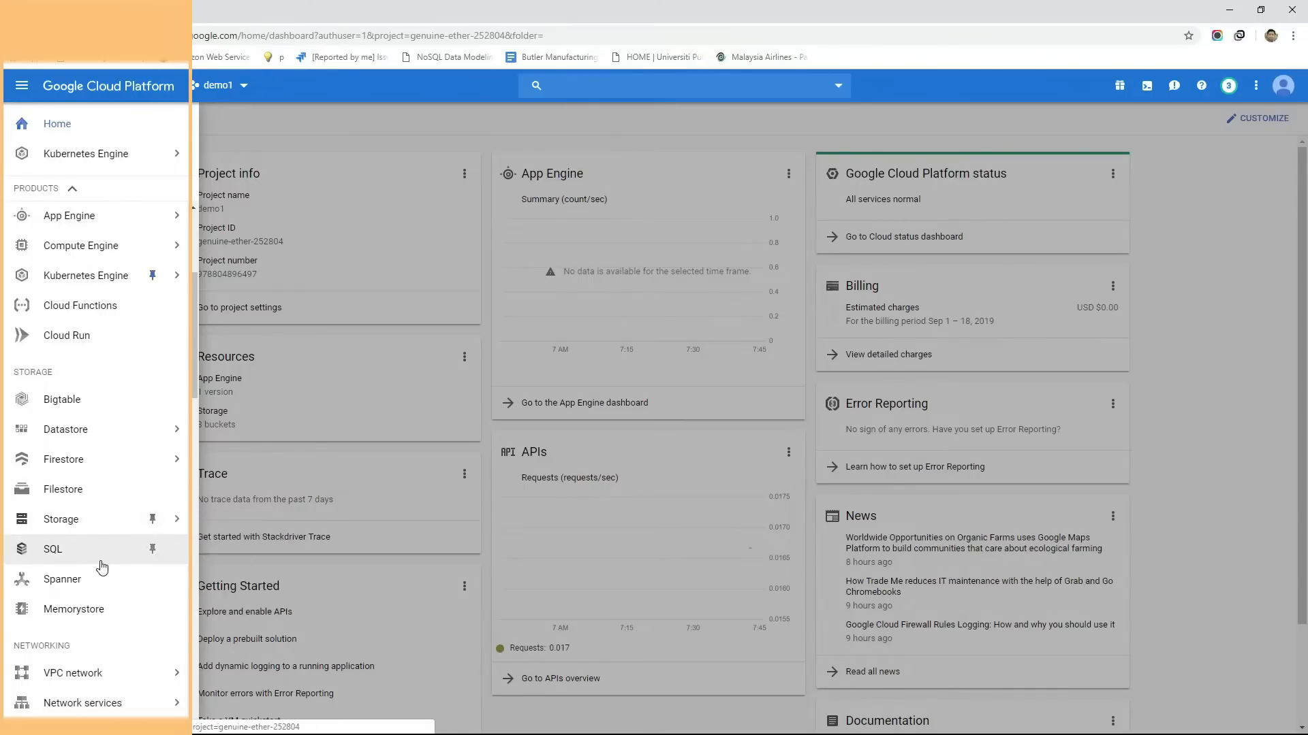
left_click(153, 548)
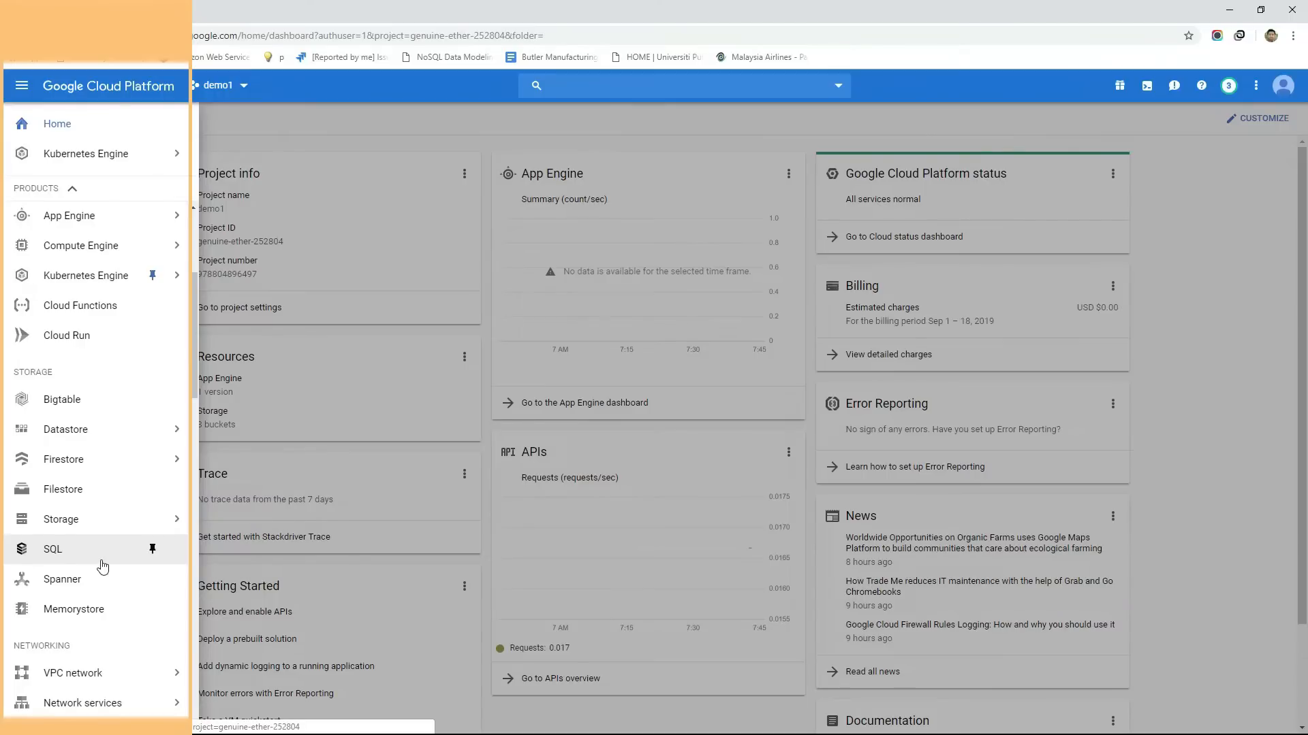
scroll("down", 3)
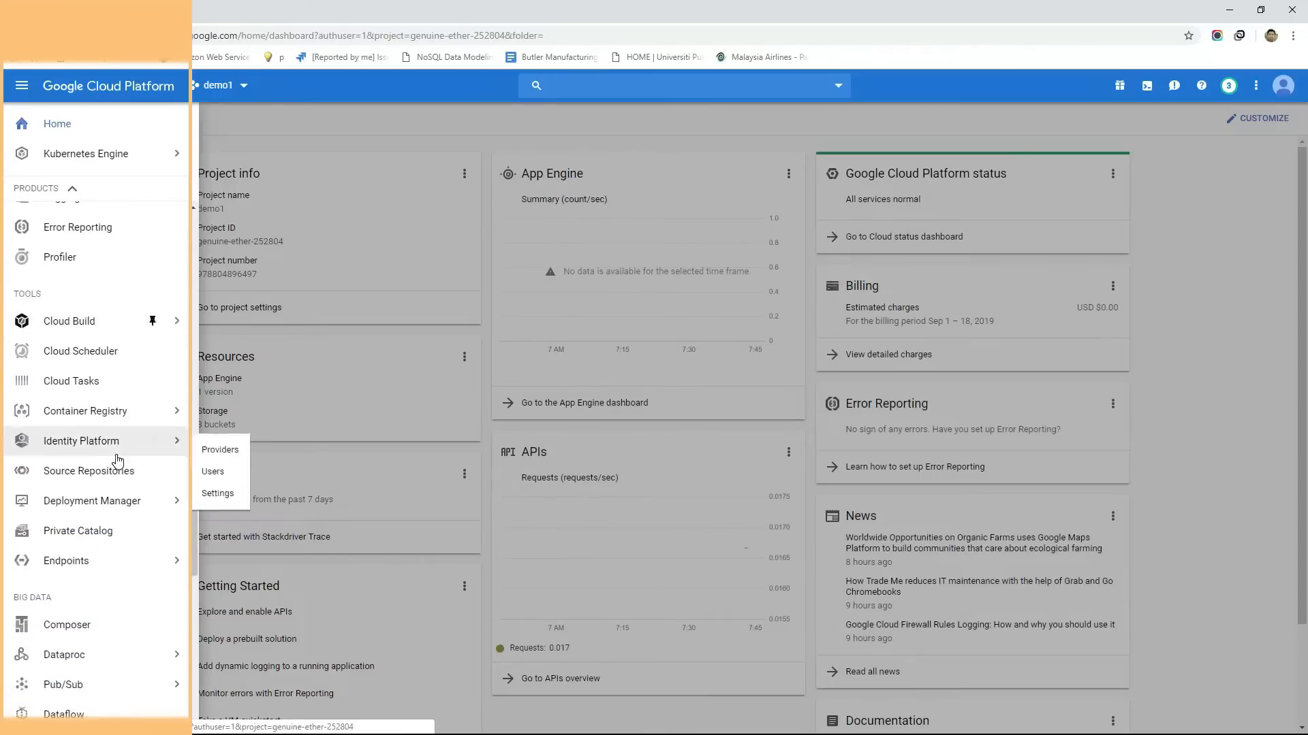
scroll("down", 3)
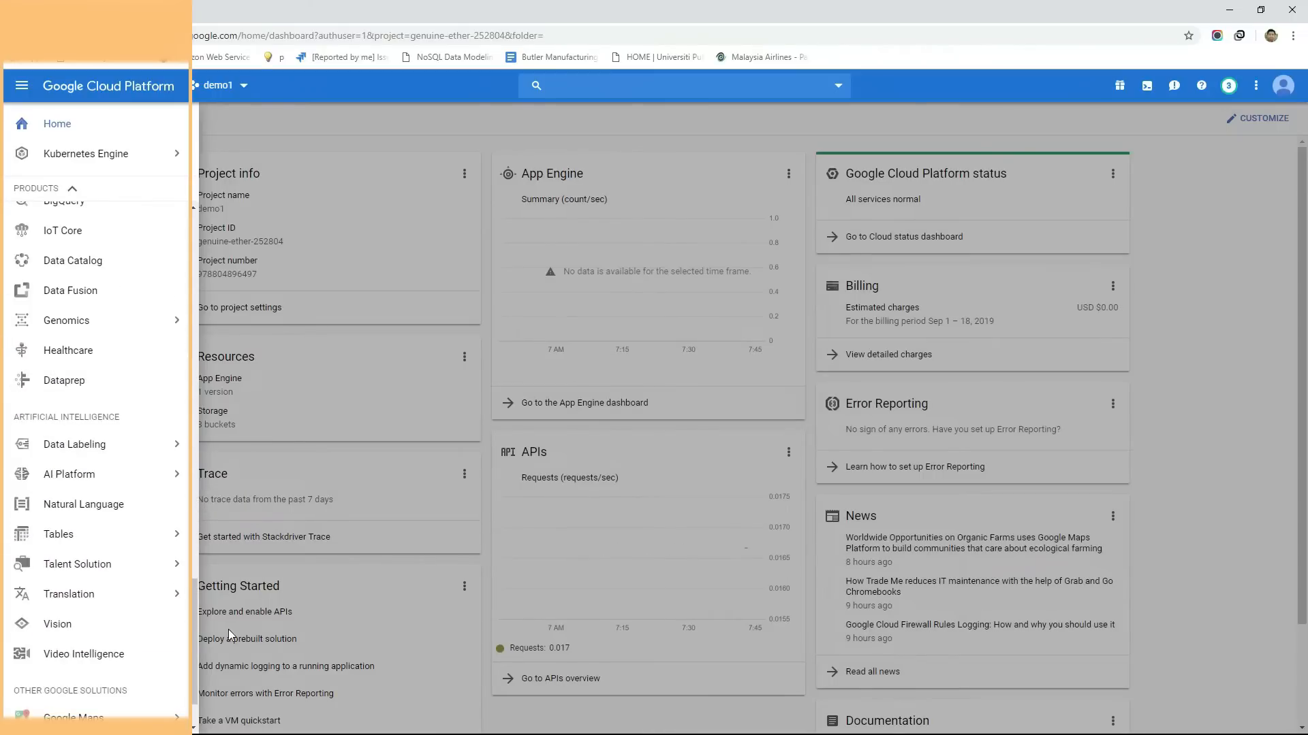
mouse_move(207, 634)
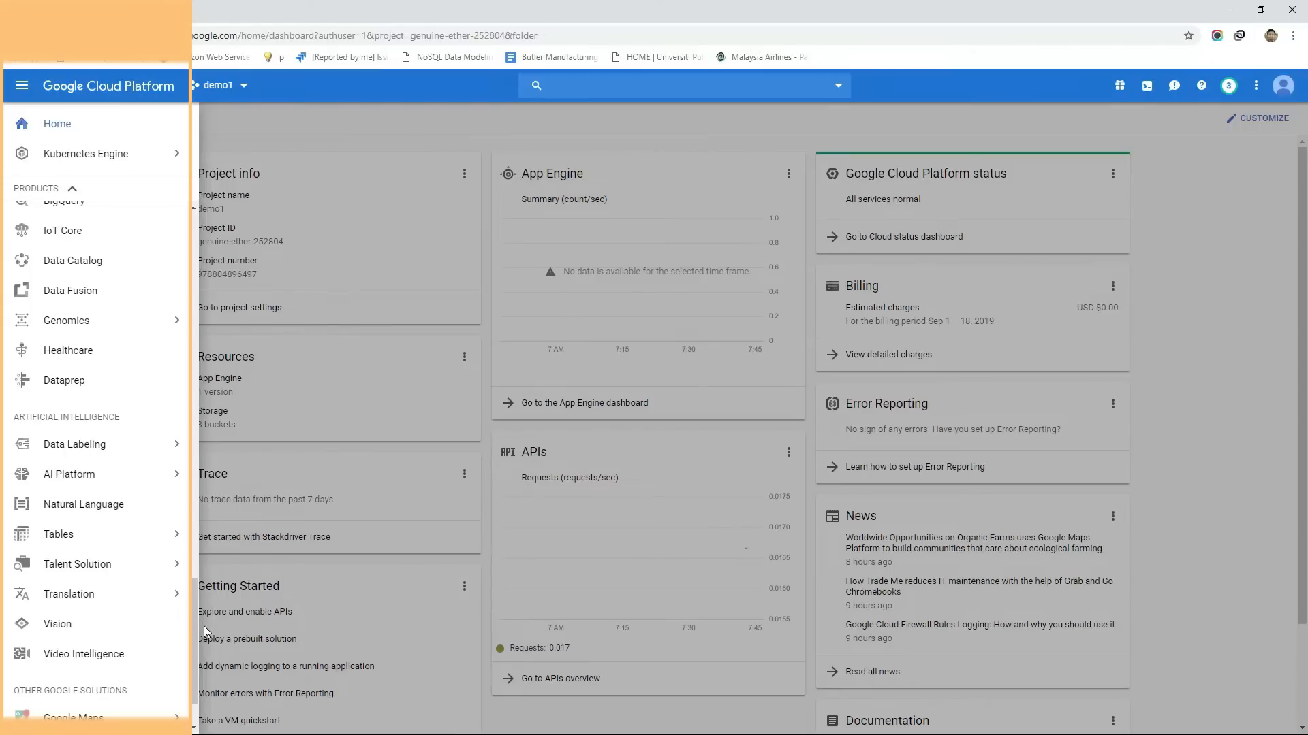
scroll("up", 3)
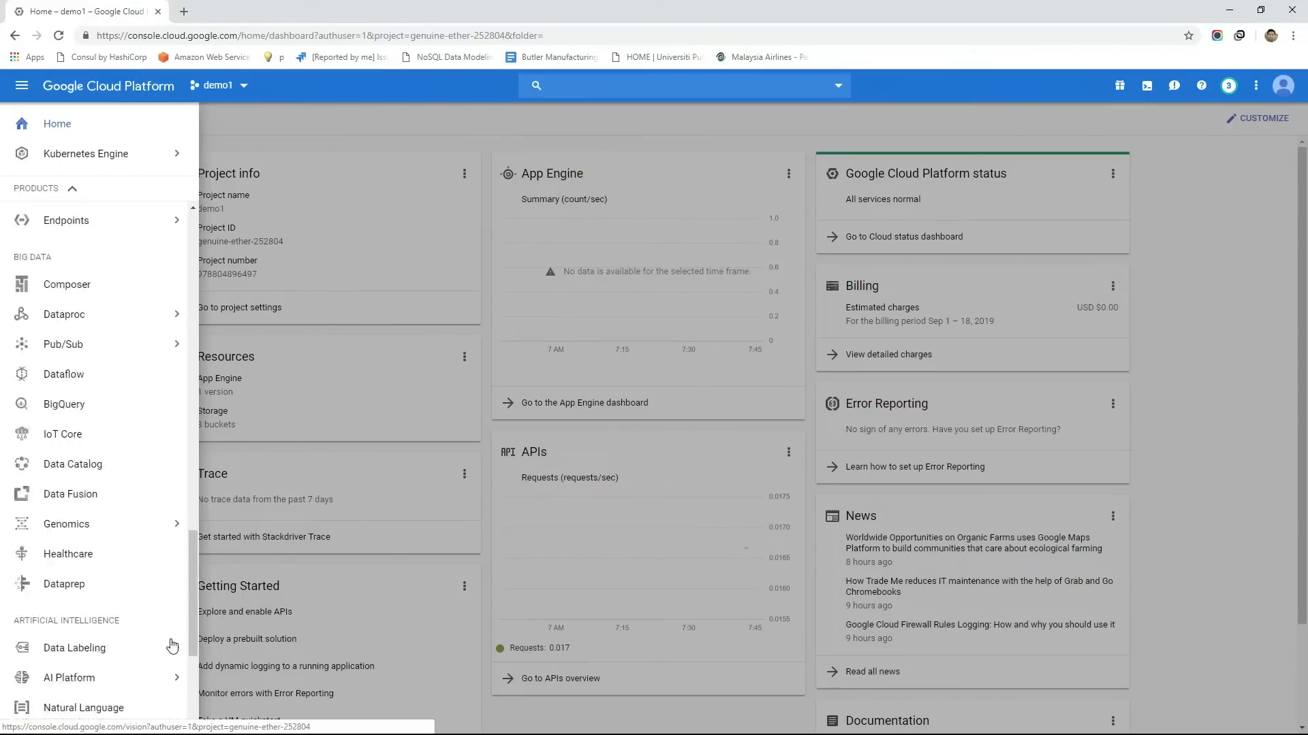
scroll("up", 3)
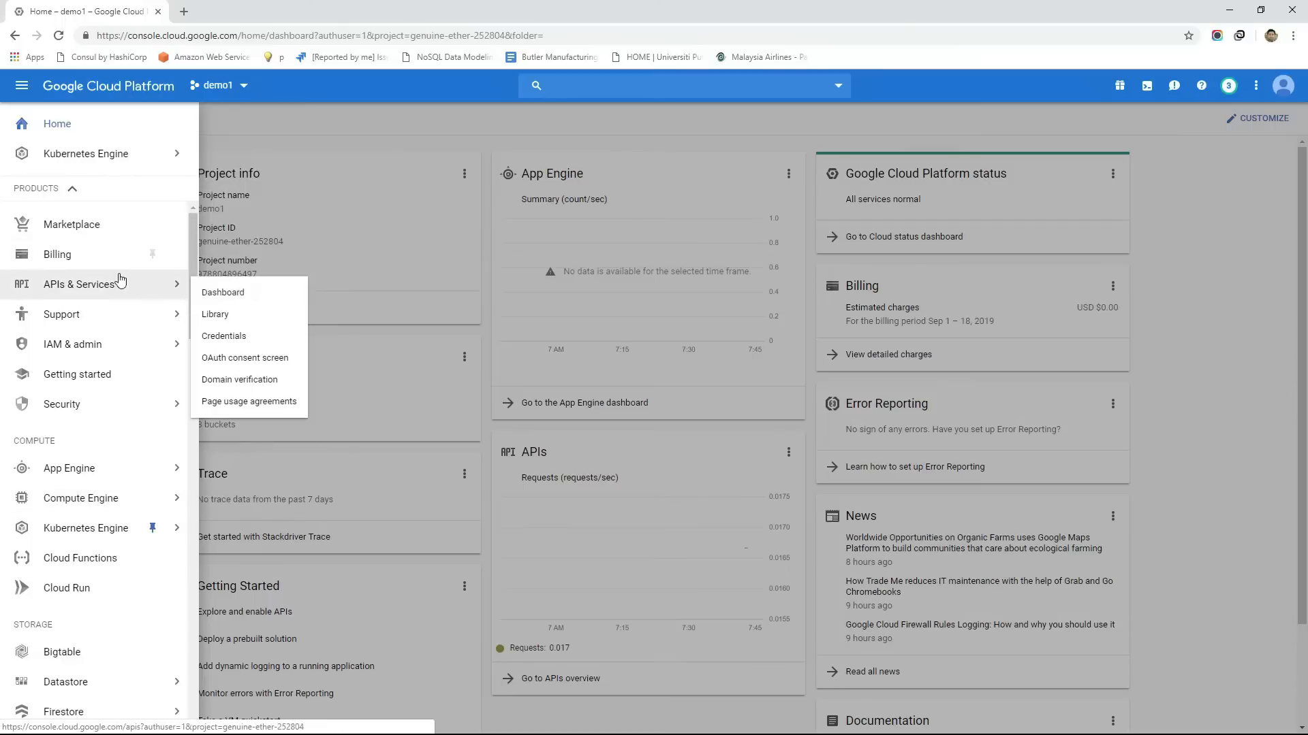
Open the API Library under APIs & Services for demo1.
left_click(215, 315)
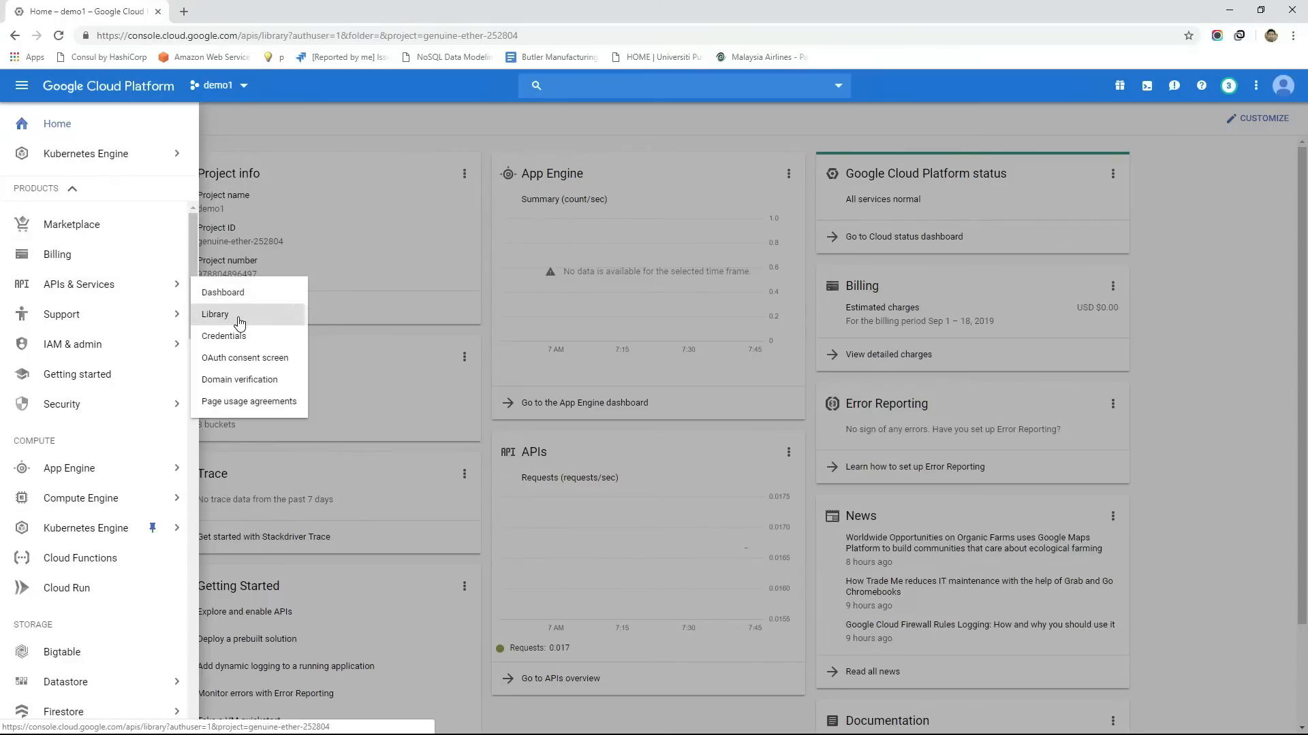
left_click(214, 313)
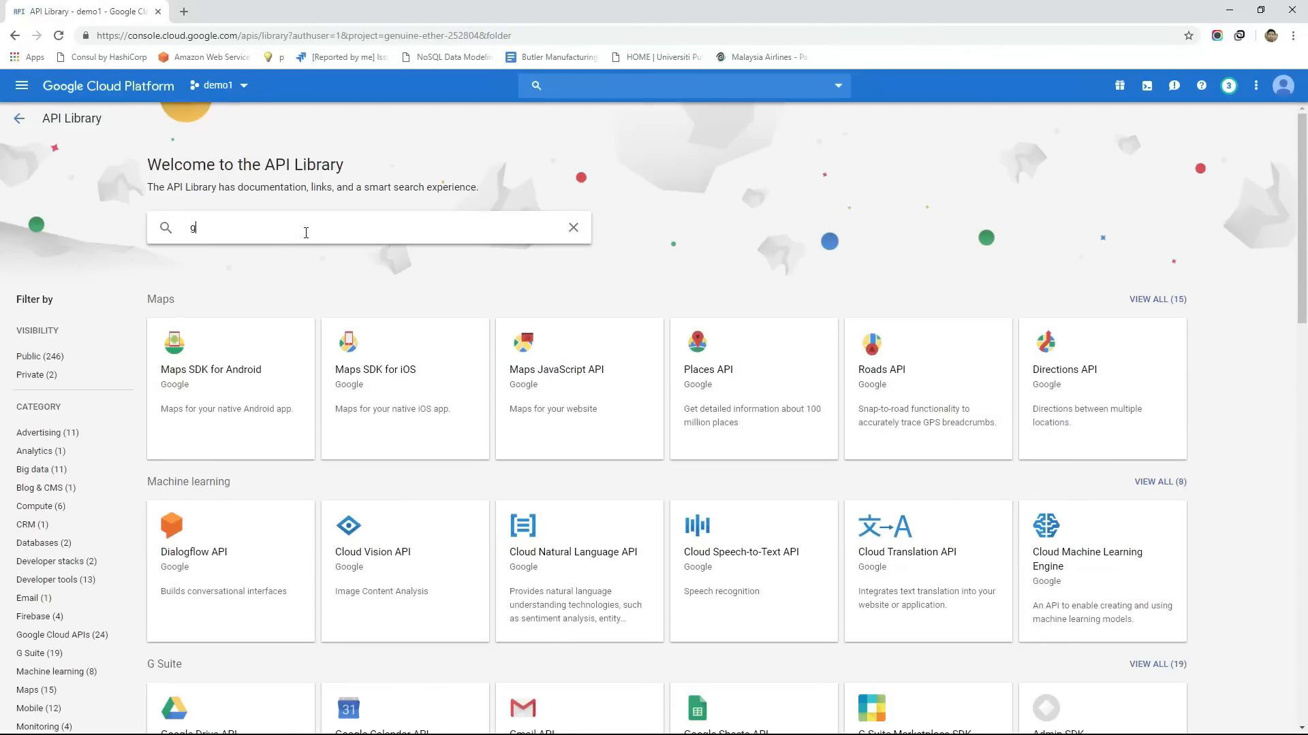
Search 'gmail api', open the Gmail API page and enable it for demo1.
type("gmail api")
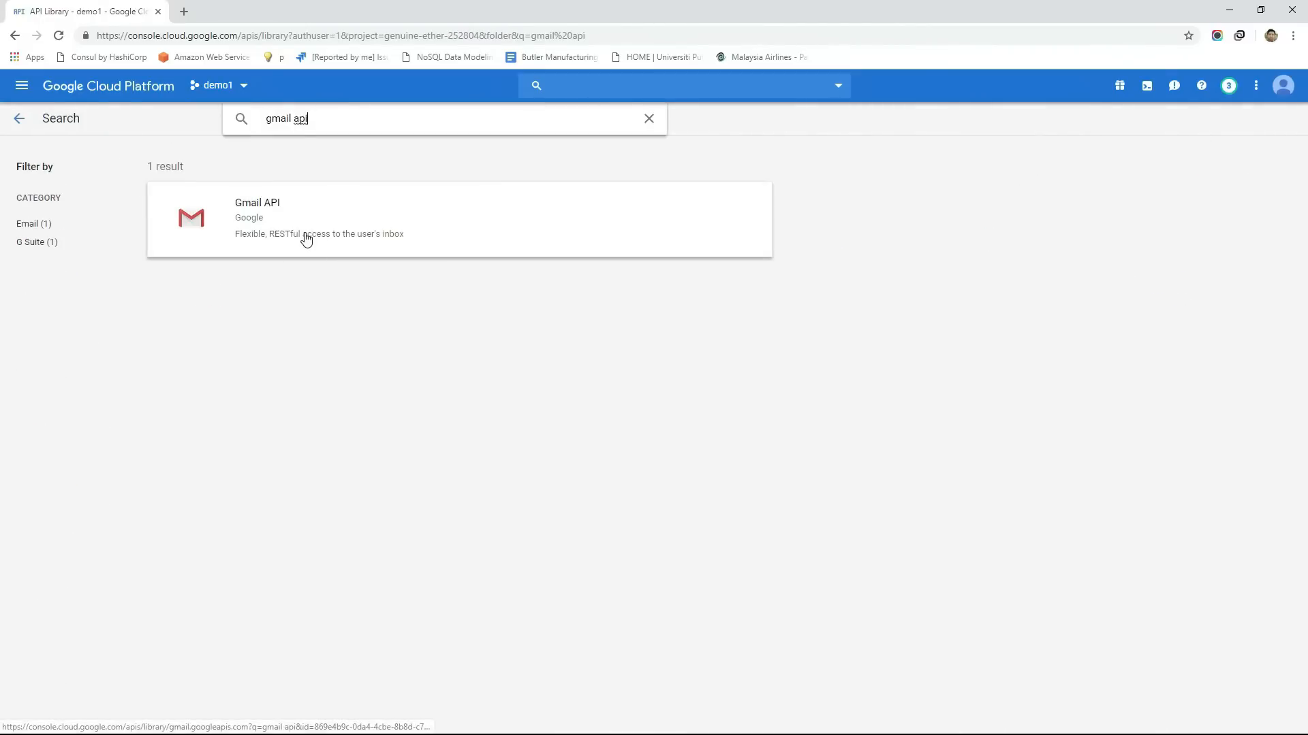
left_click(334, 219)
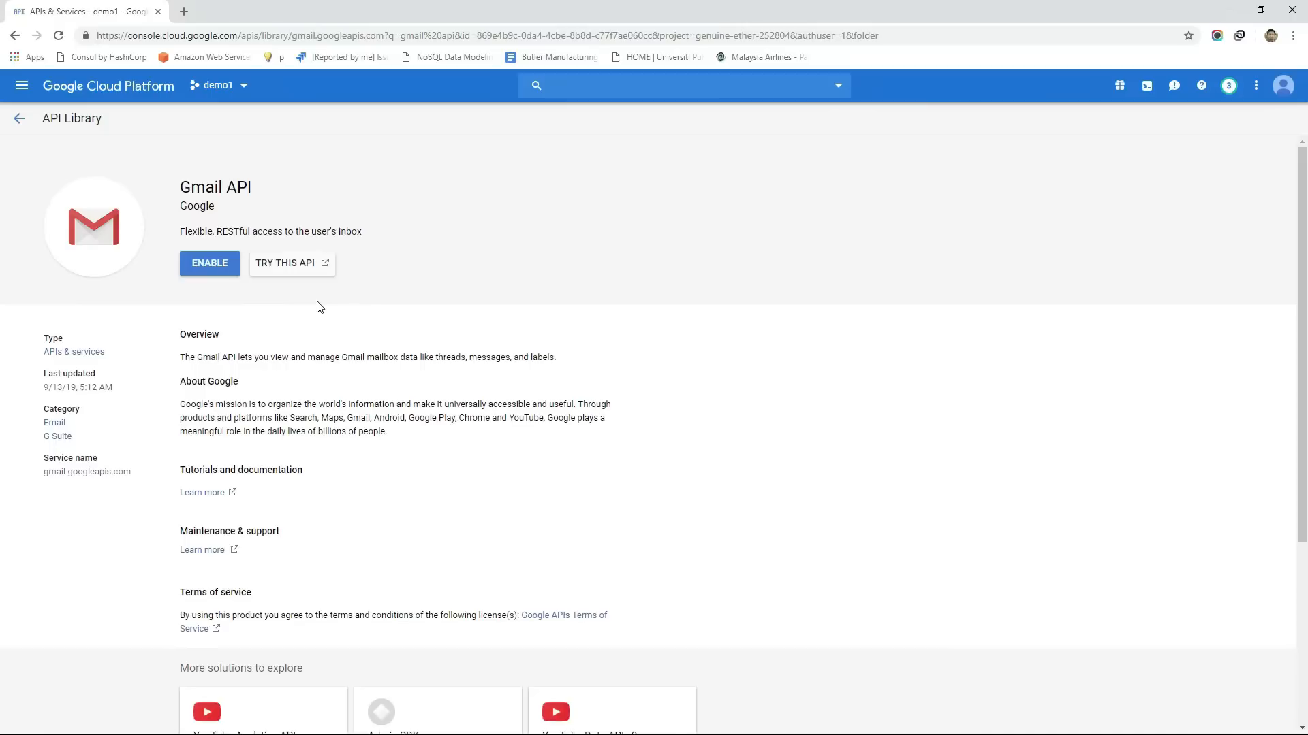
left_click(209, 263)
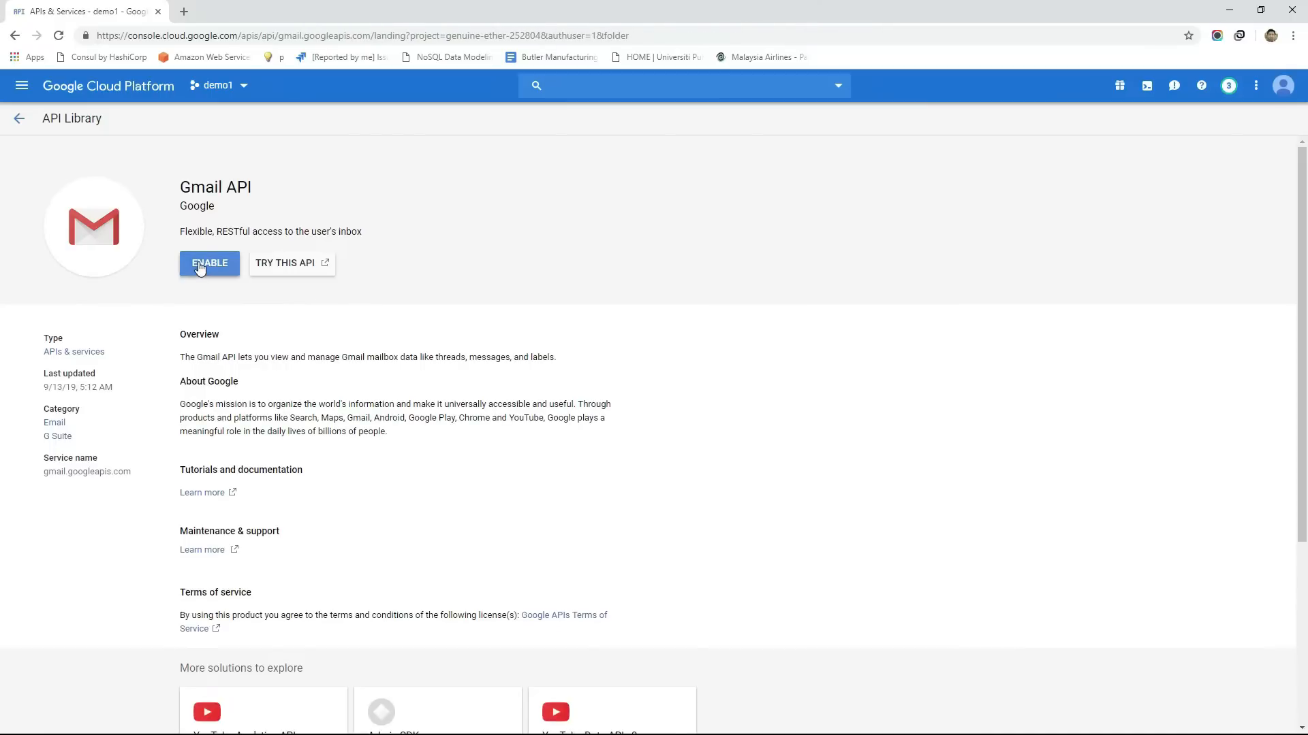
left_click(209, 263)
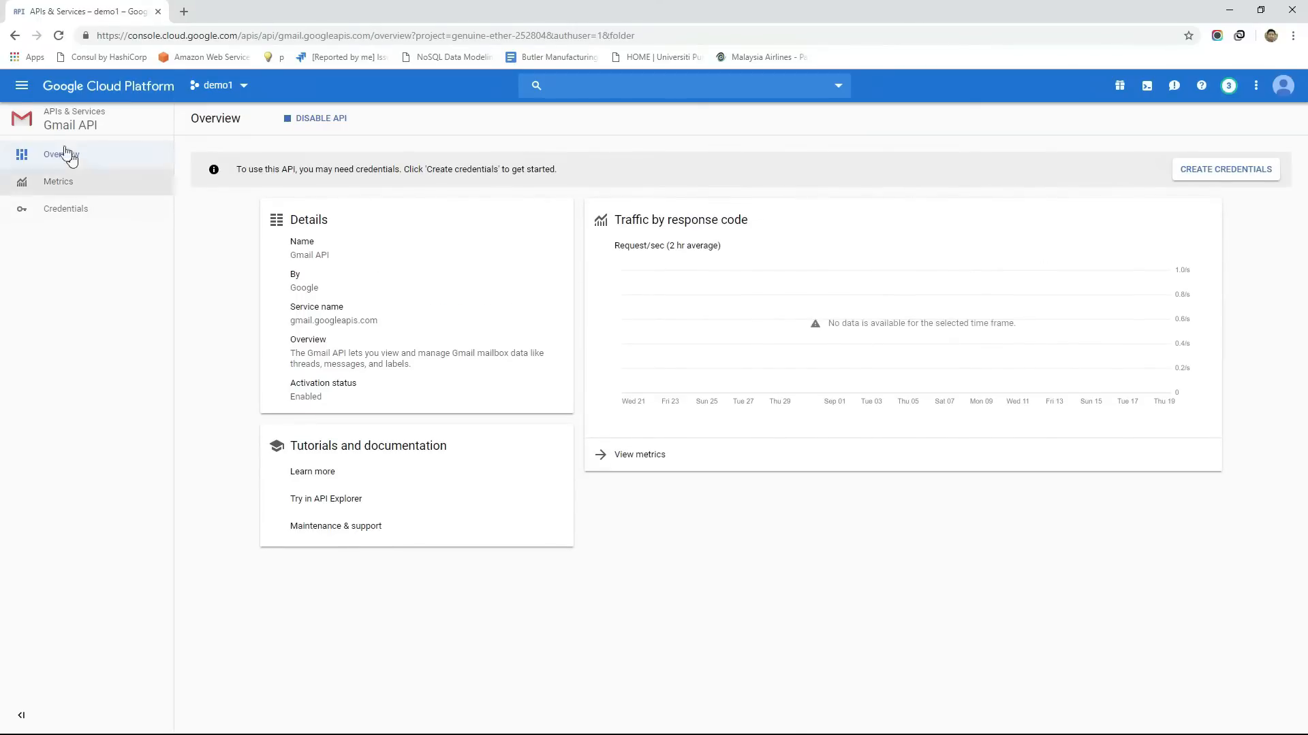
mouse_move(22, 85)
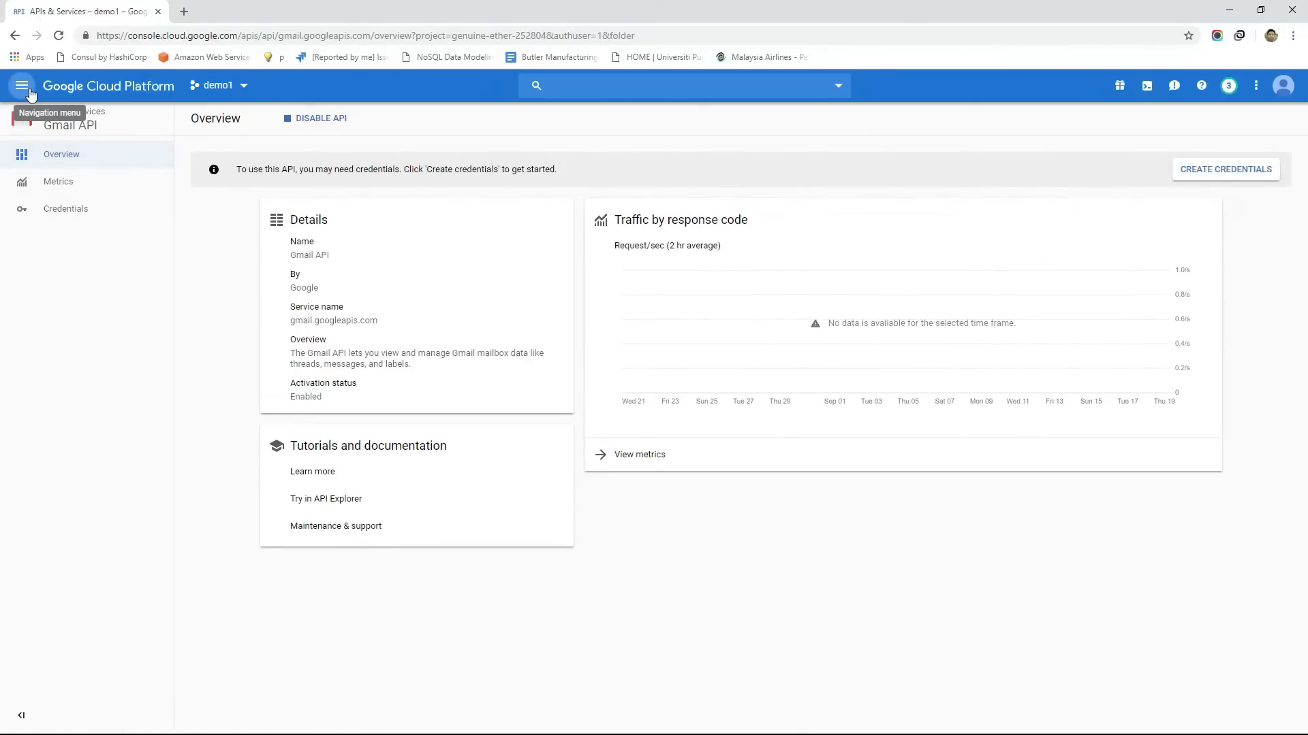
Open the APIs & Services dashboard listing Gmail API, and activate Cloud Shell.
left_click(21, 85)
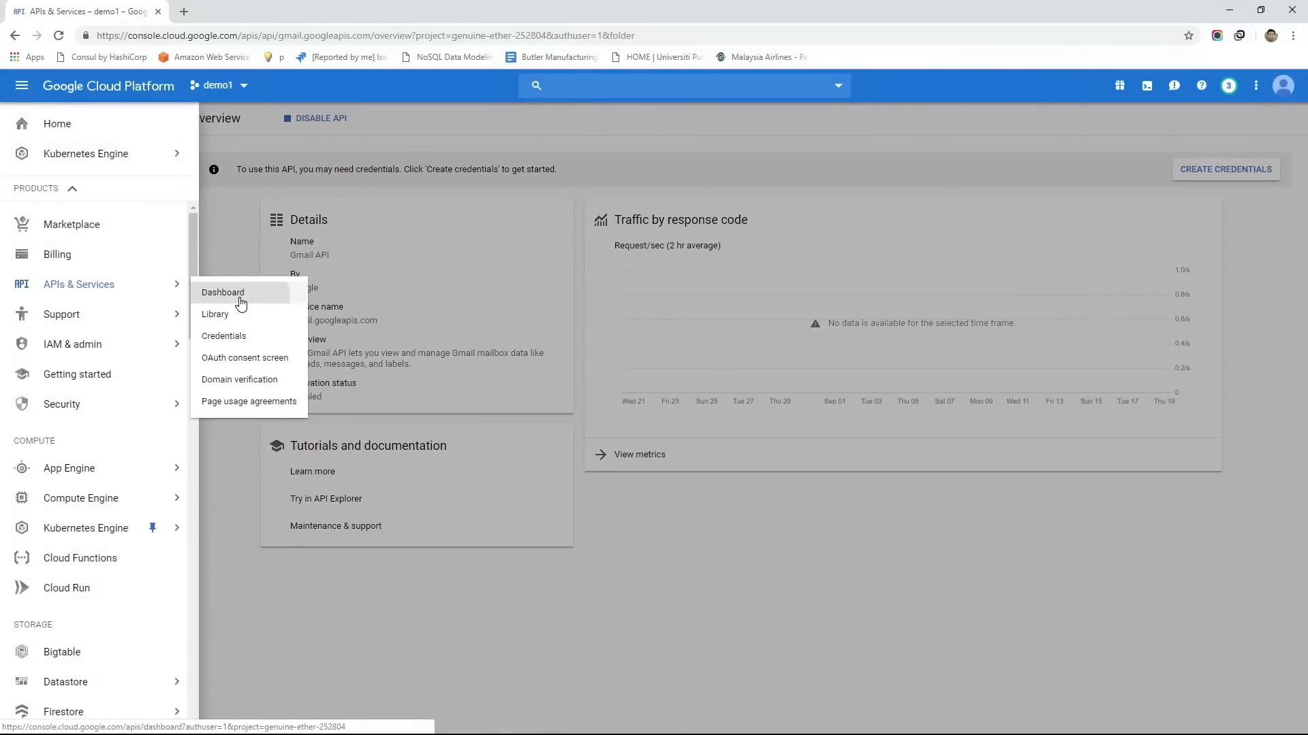
left_click(223, 292)
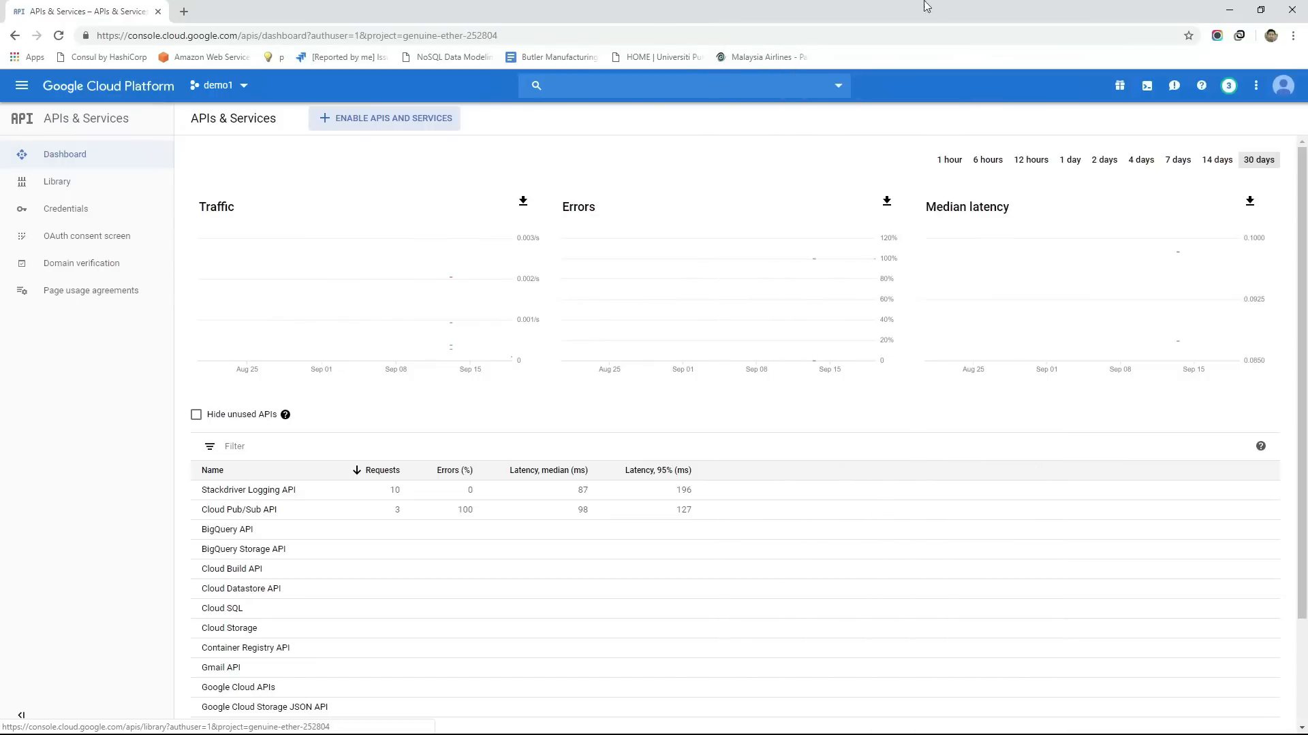
left_click(1147, 86)
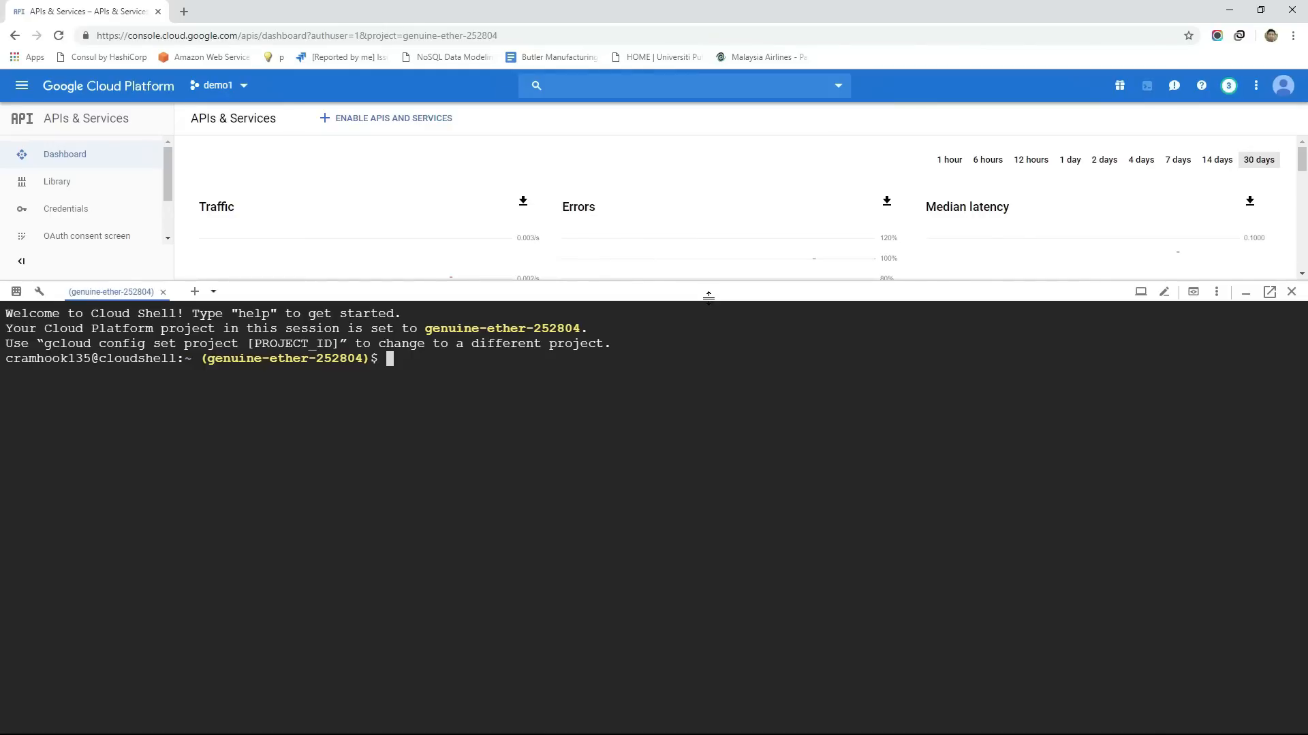
List home-directory files and the working directory, then save an empty demo.txt with vim.
type("ls")
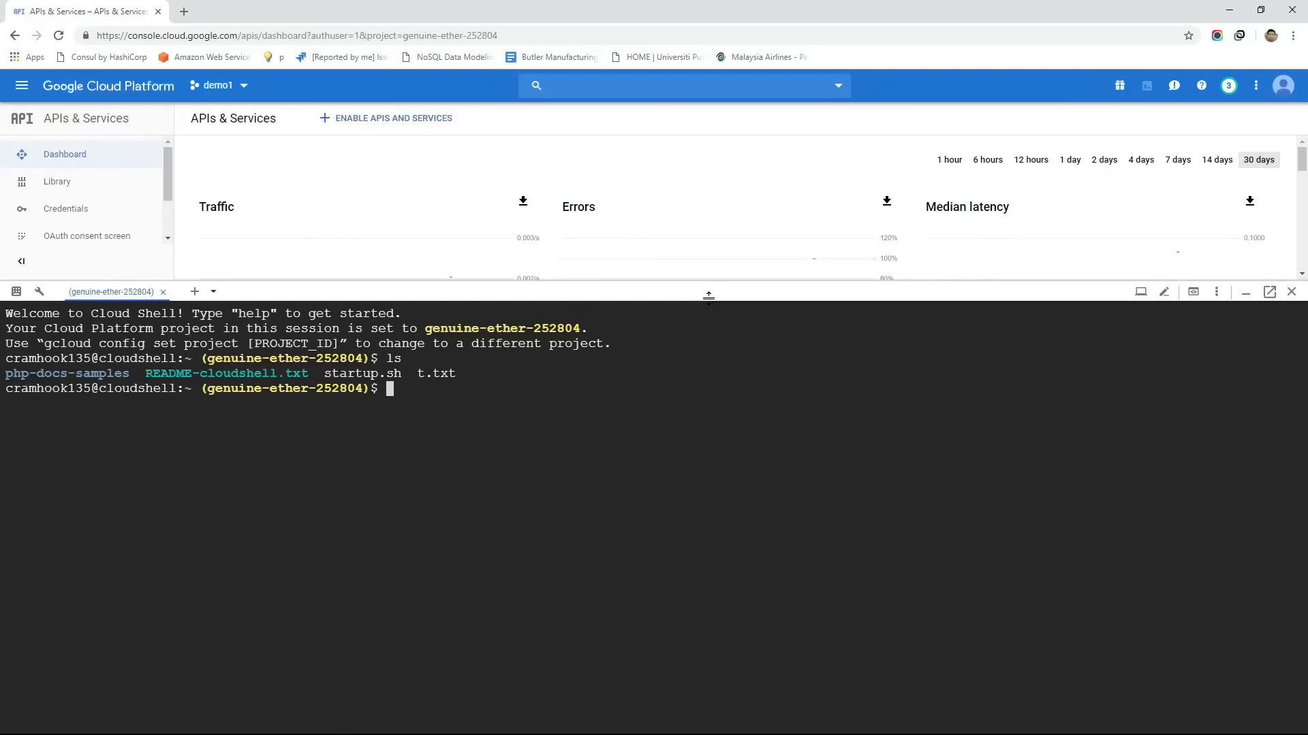
type("ps aux")
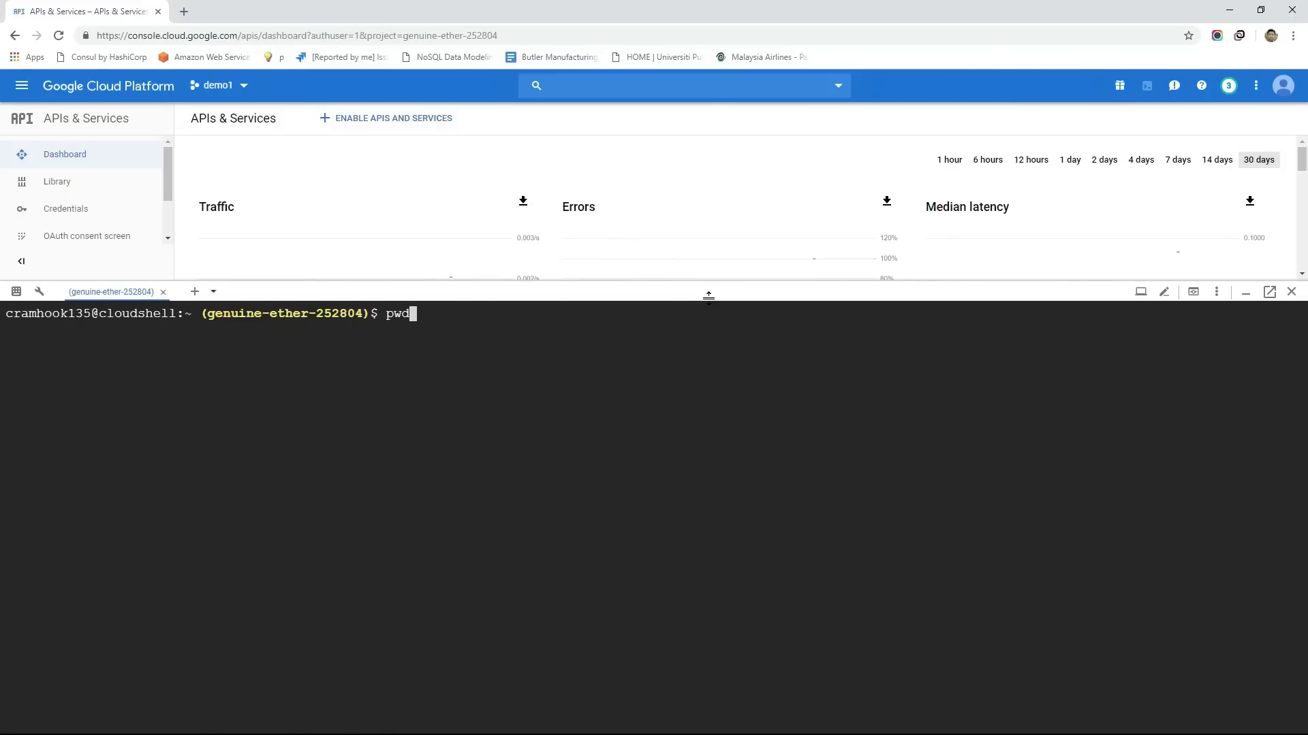
key("Return")
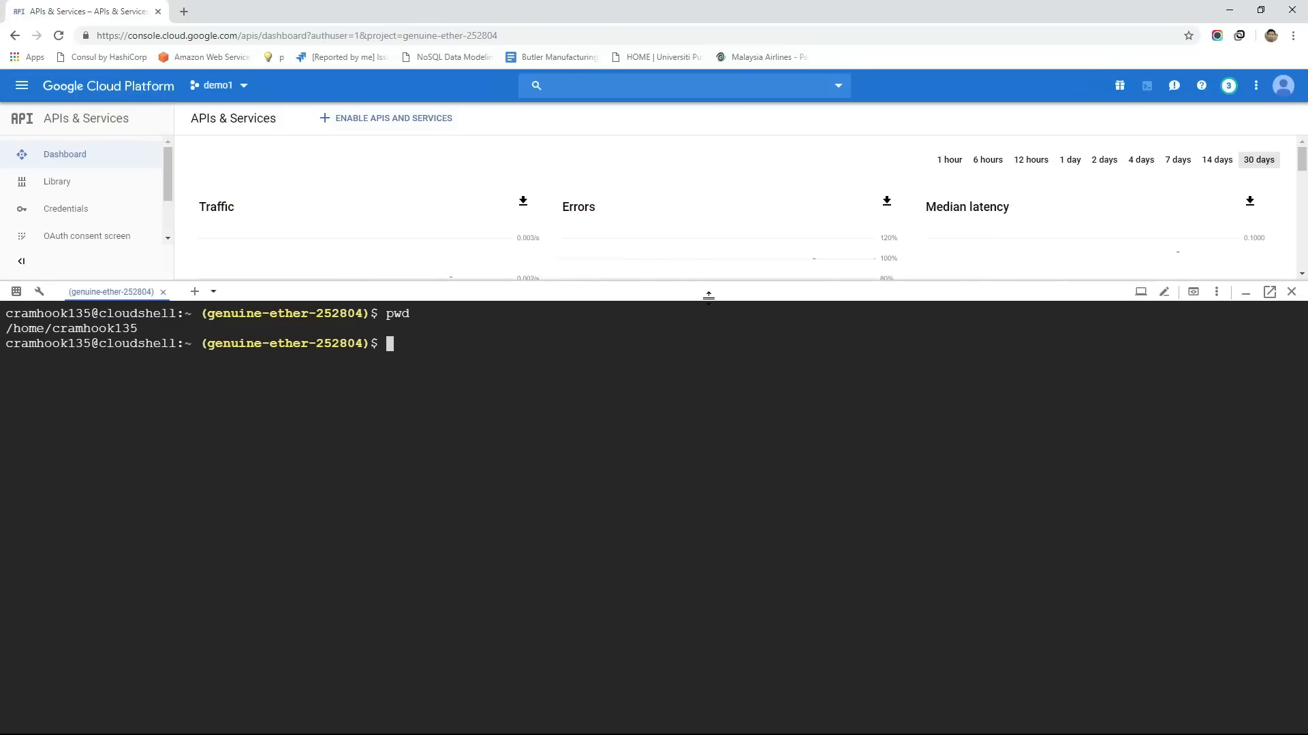
type("vim demo.")
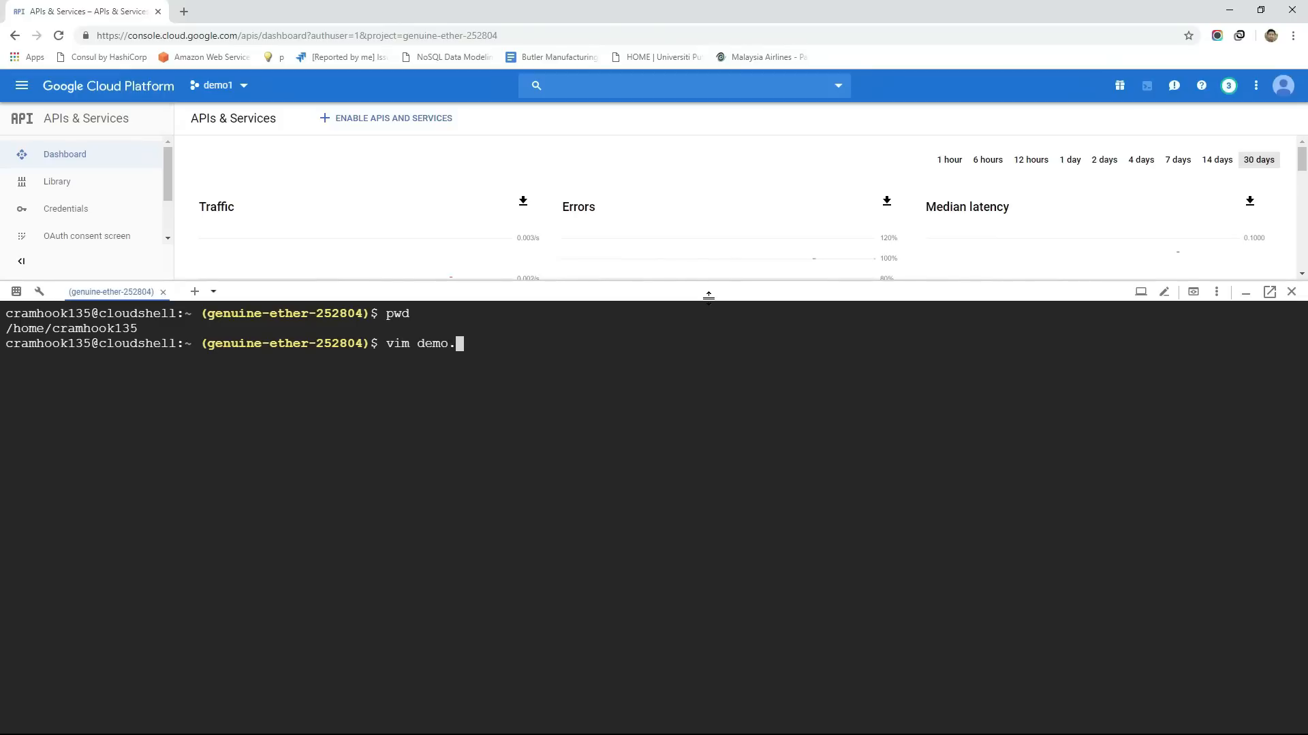
key("Return")
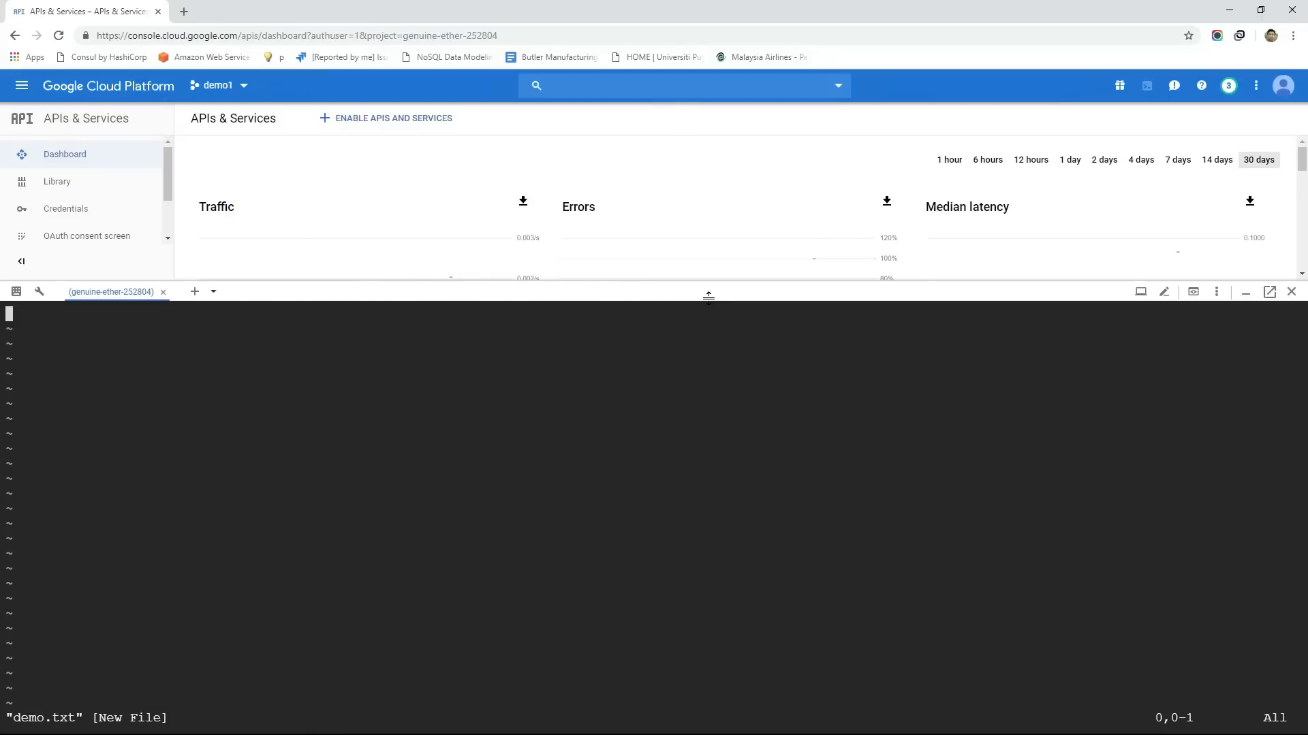
type(":wq")
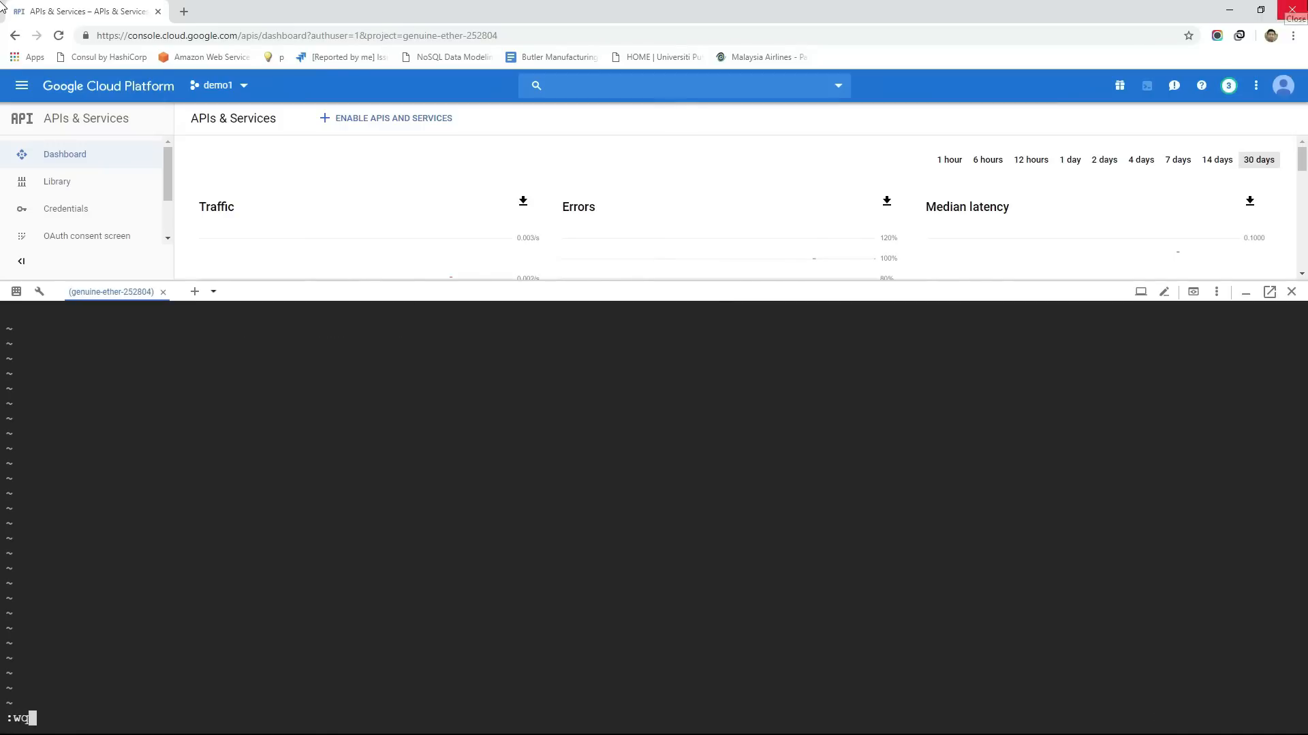
key("Return")
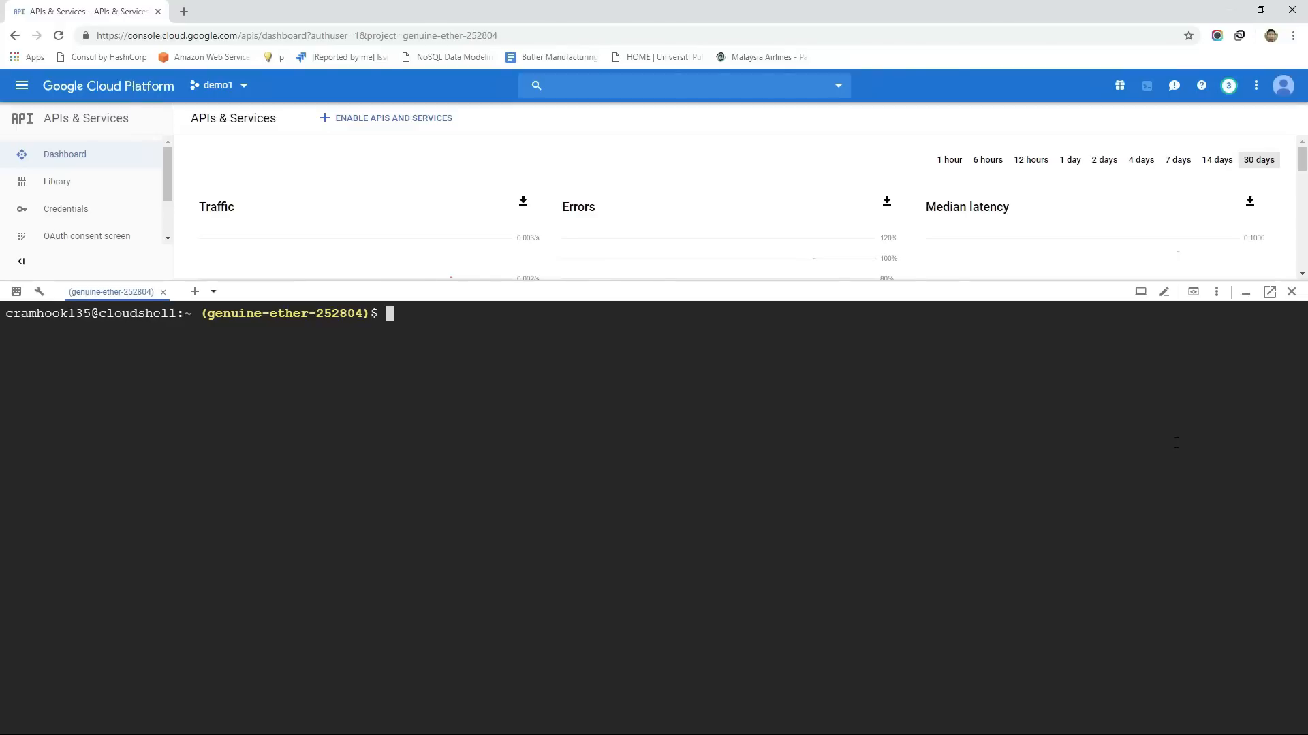
mouse_move(1190, 471)
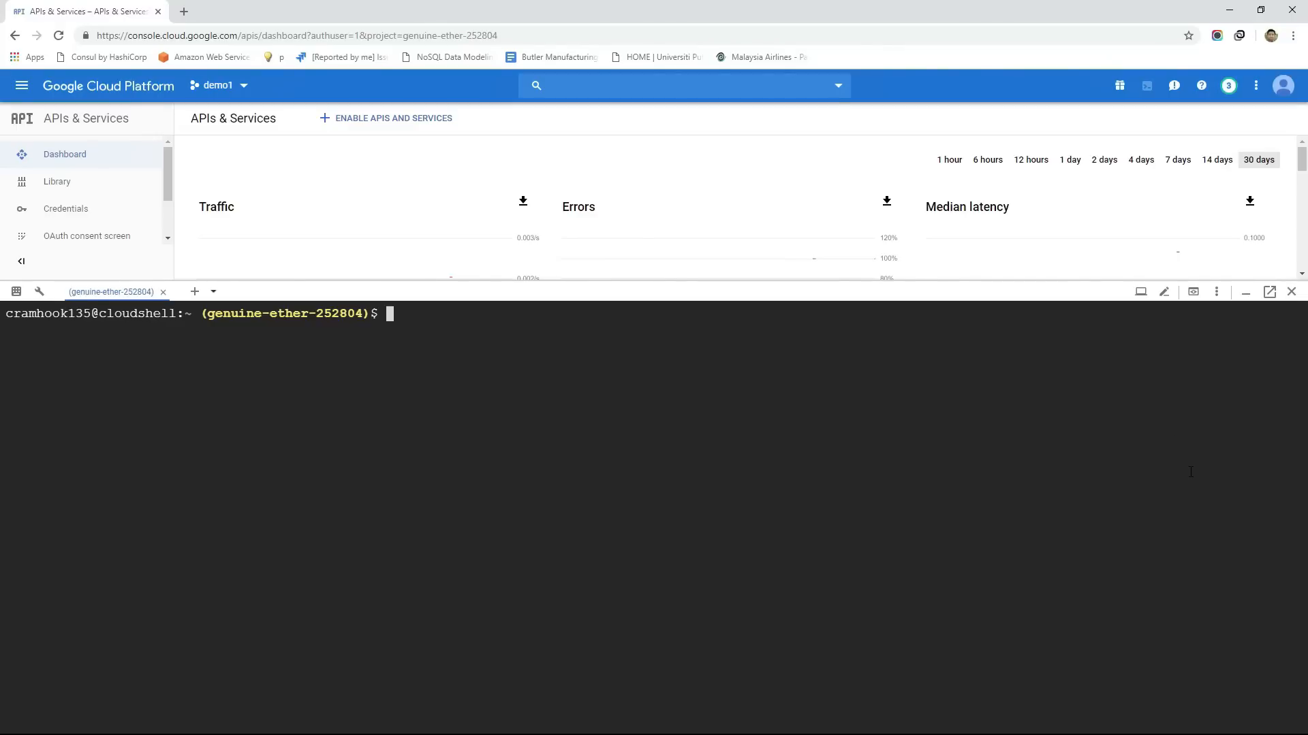
Run gcloud auth list and gcloud projects list to show demo1 and My First Project.
type("gc")
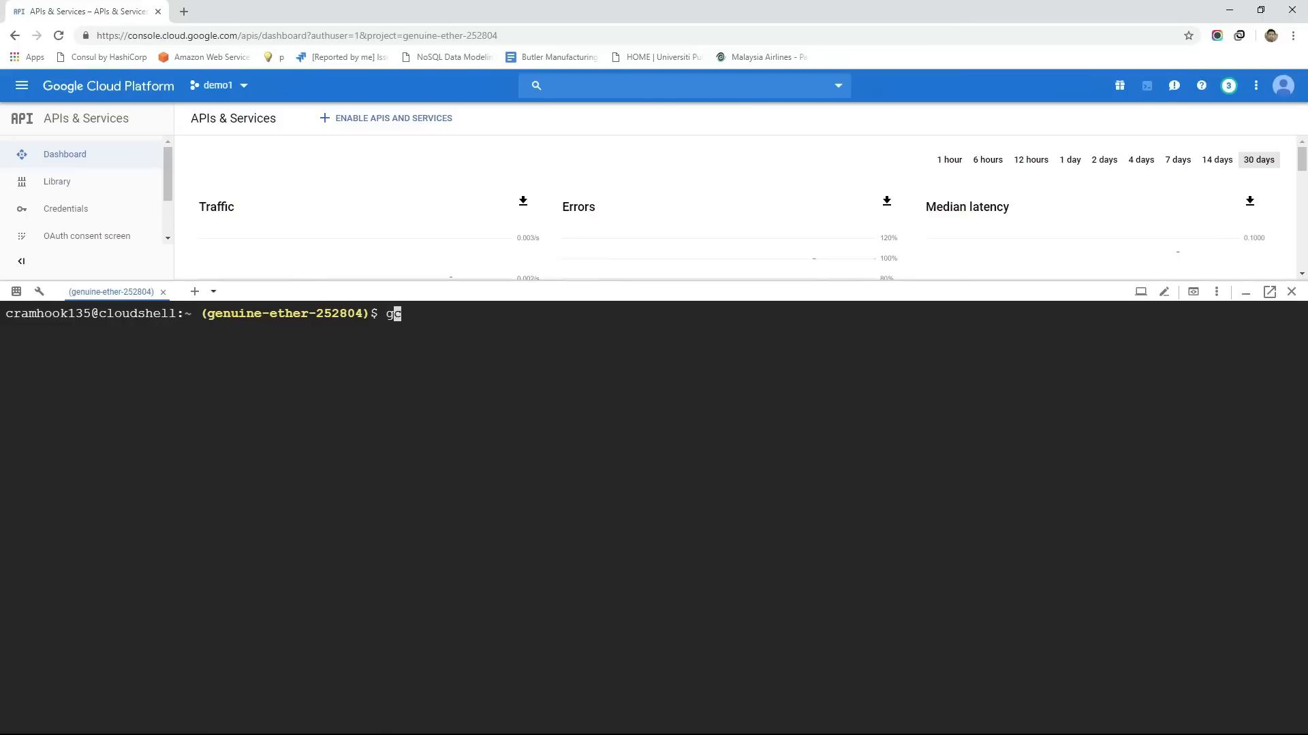
type("cloud")
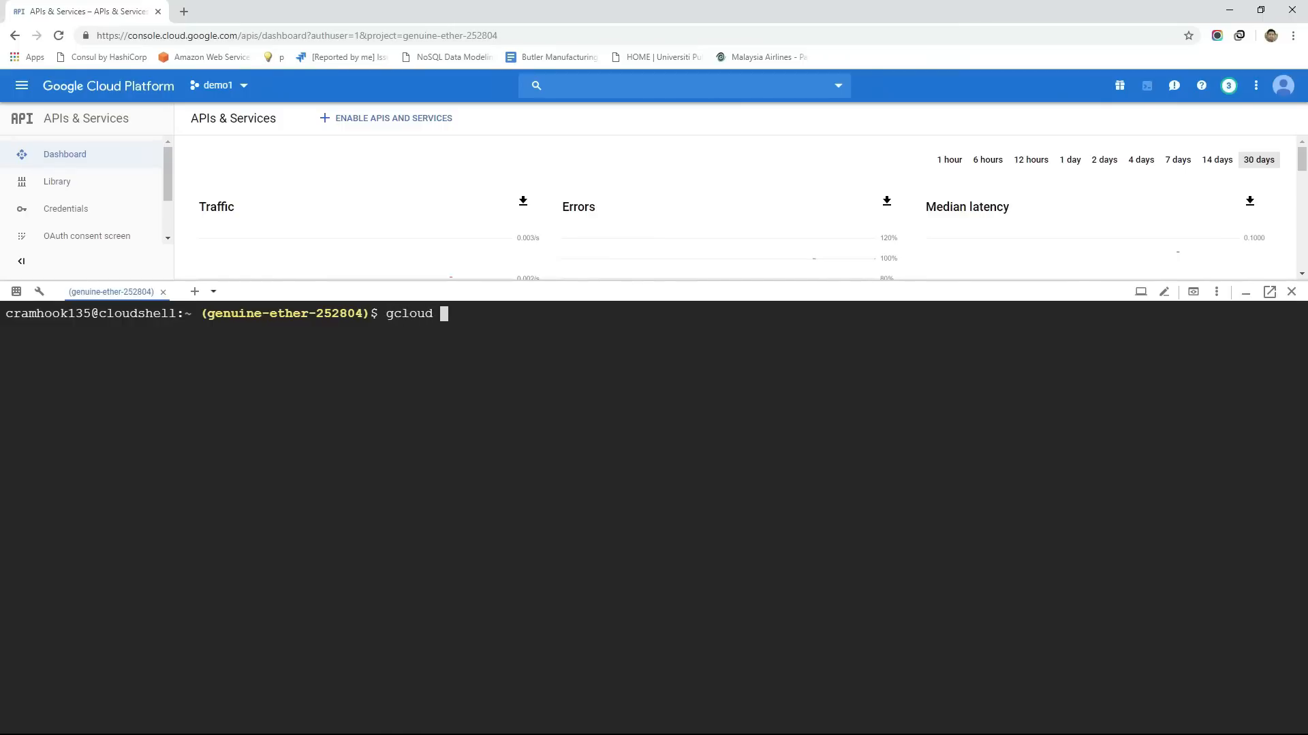
type("auth list")
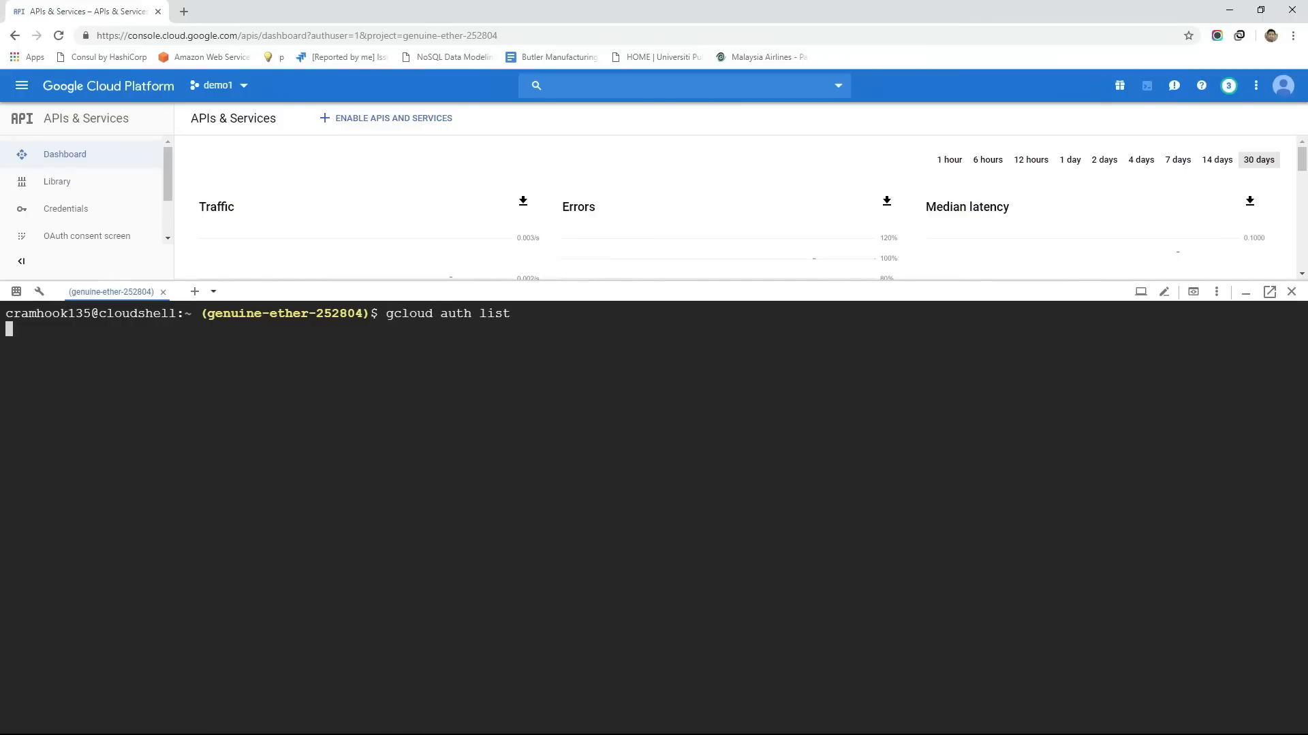
type("gcloud projects")
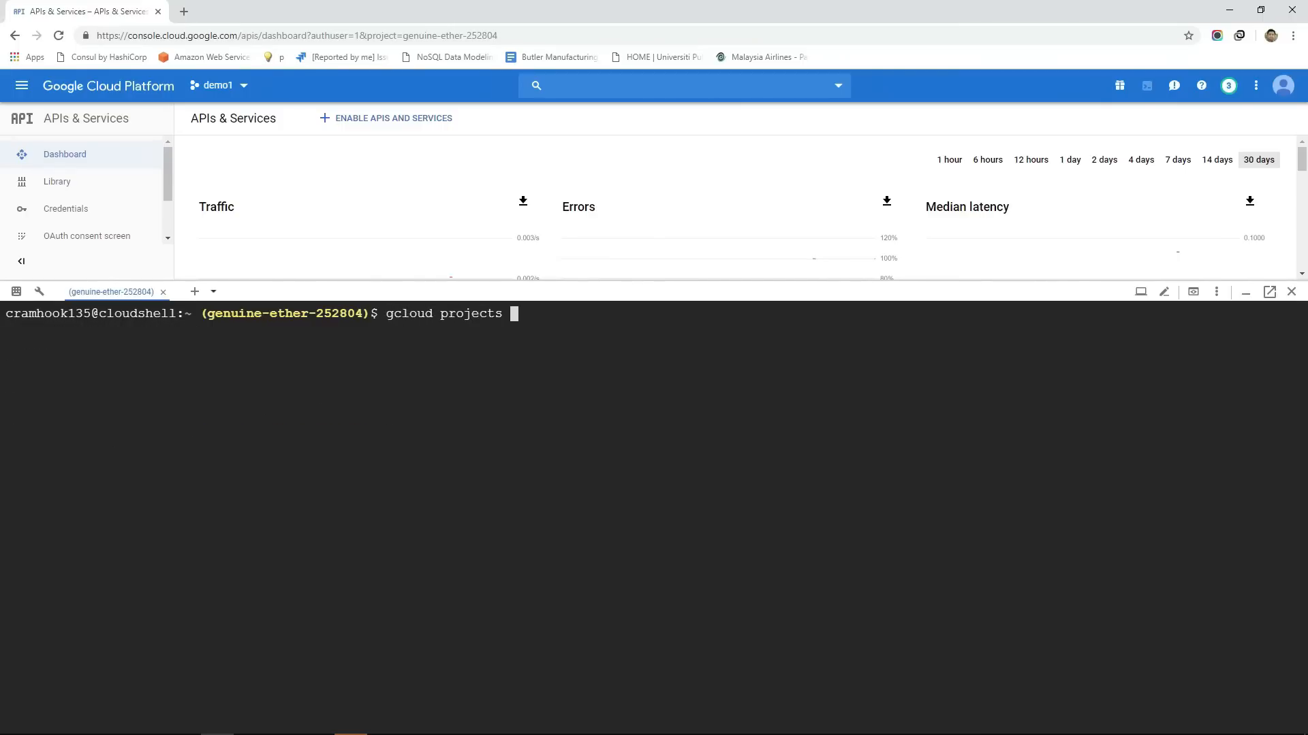
type("list")
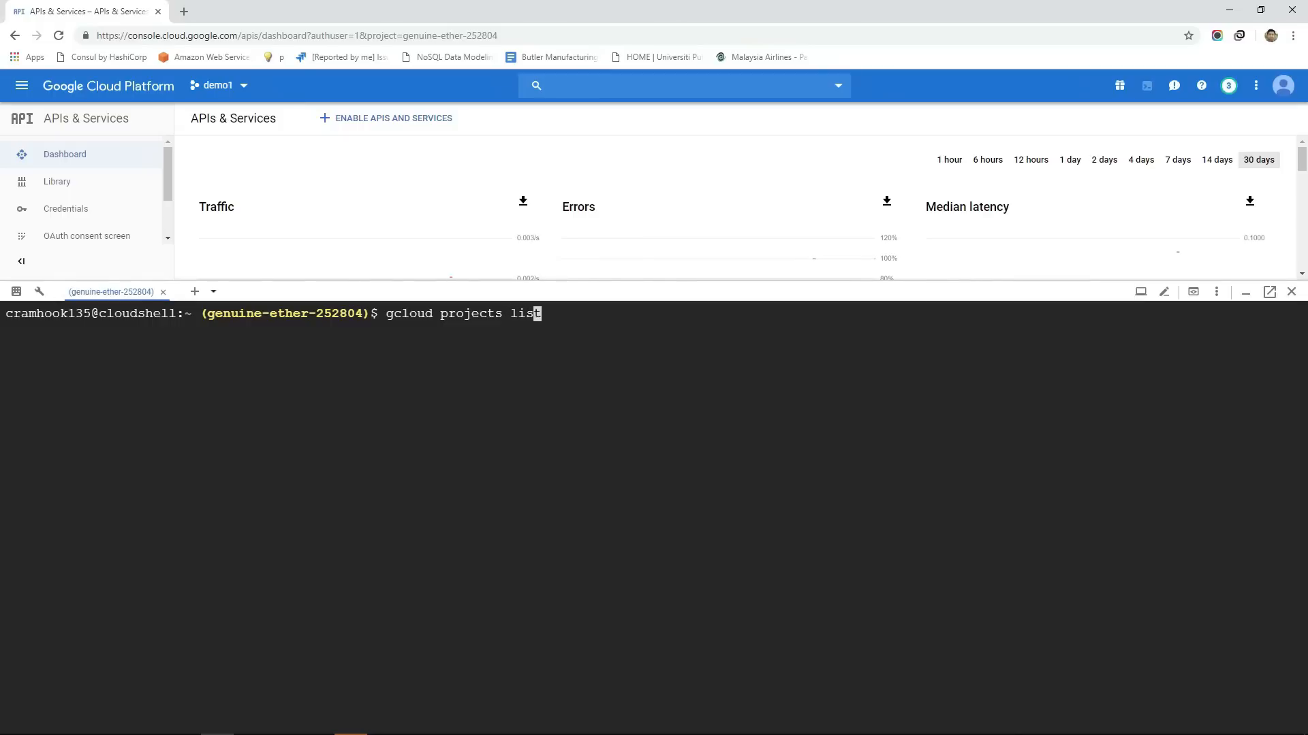
key("Return")
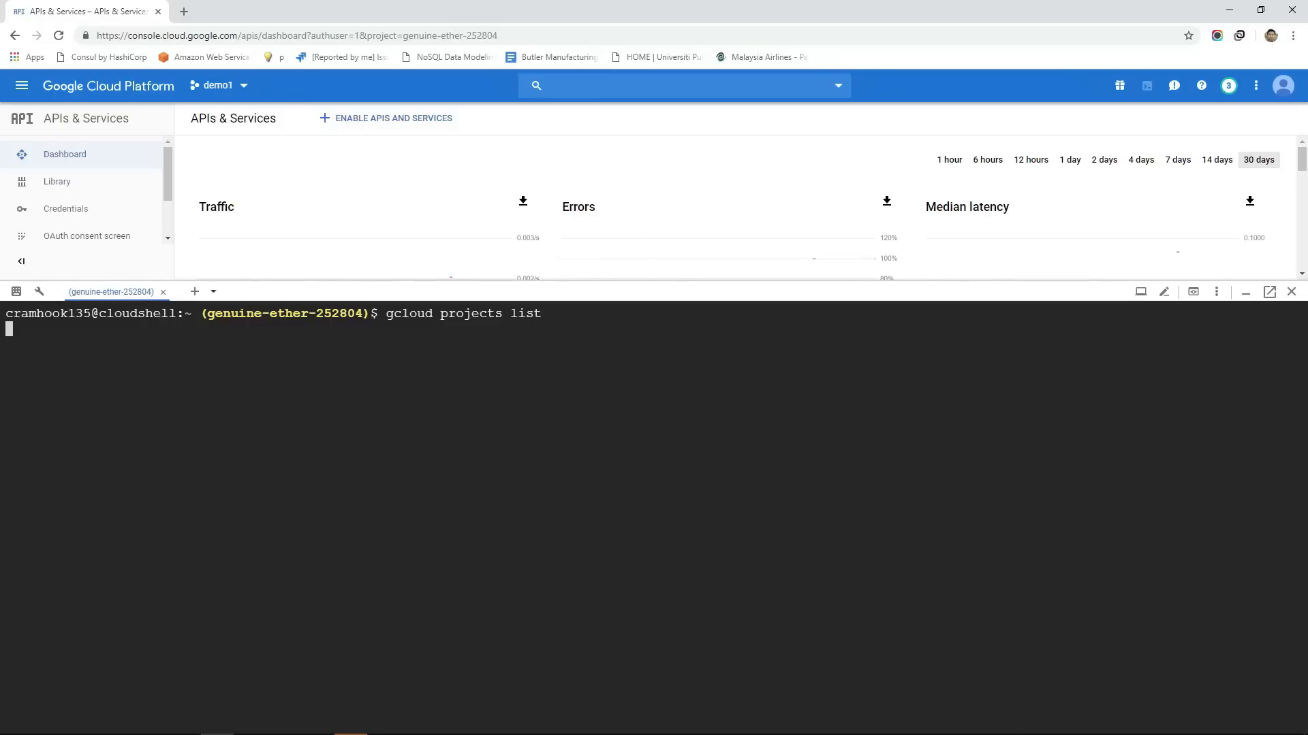
key("Return")
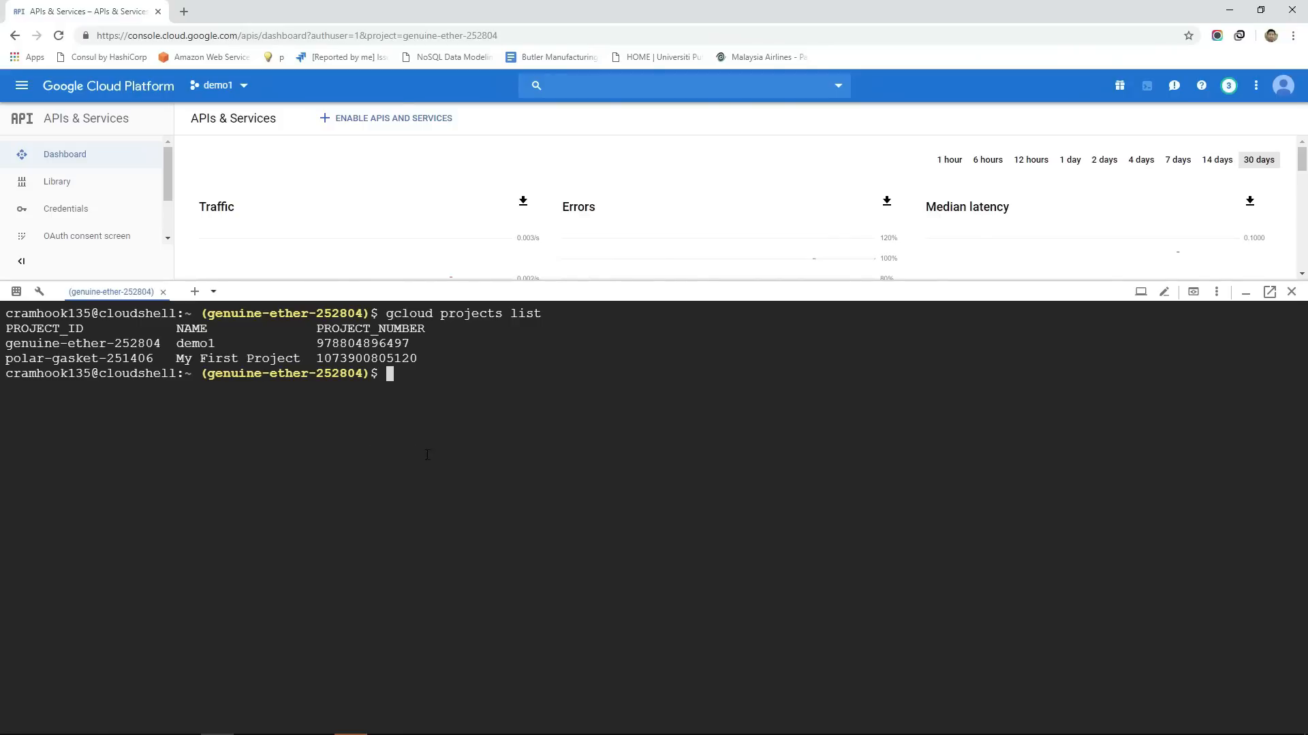
mouse_move(484, 460)
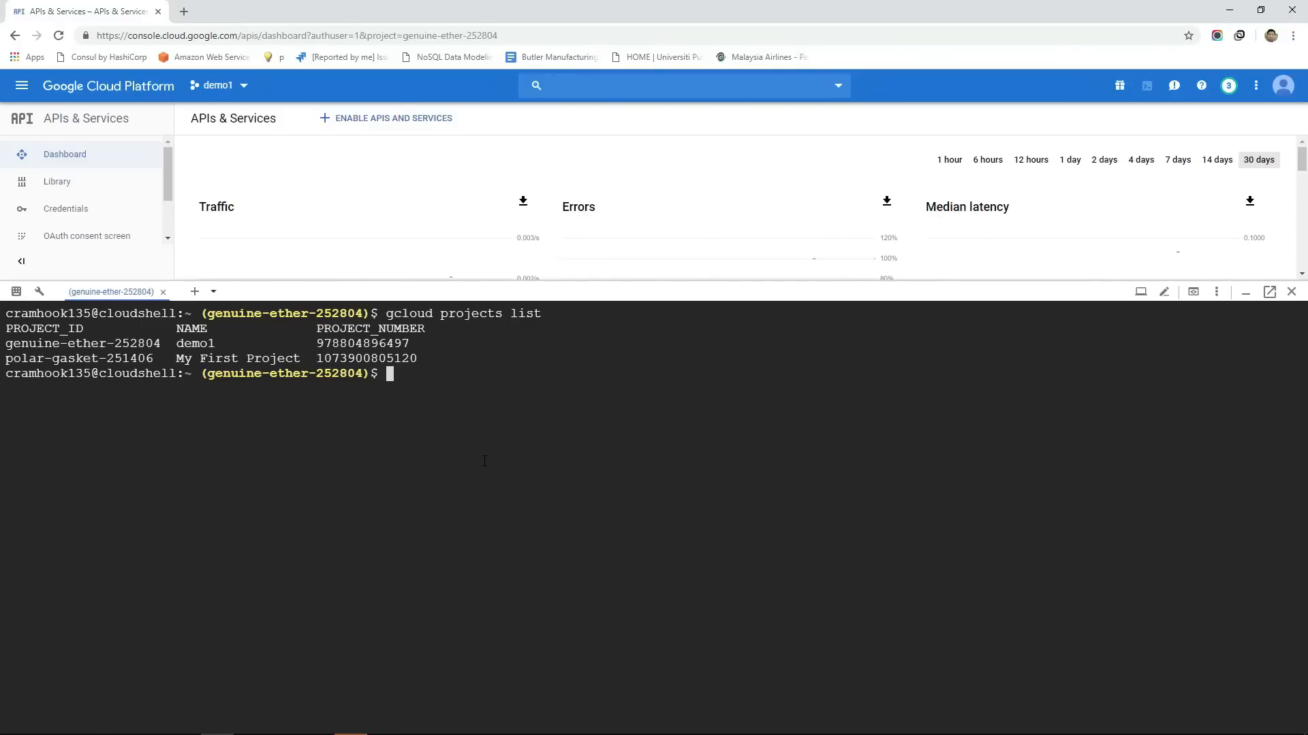